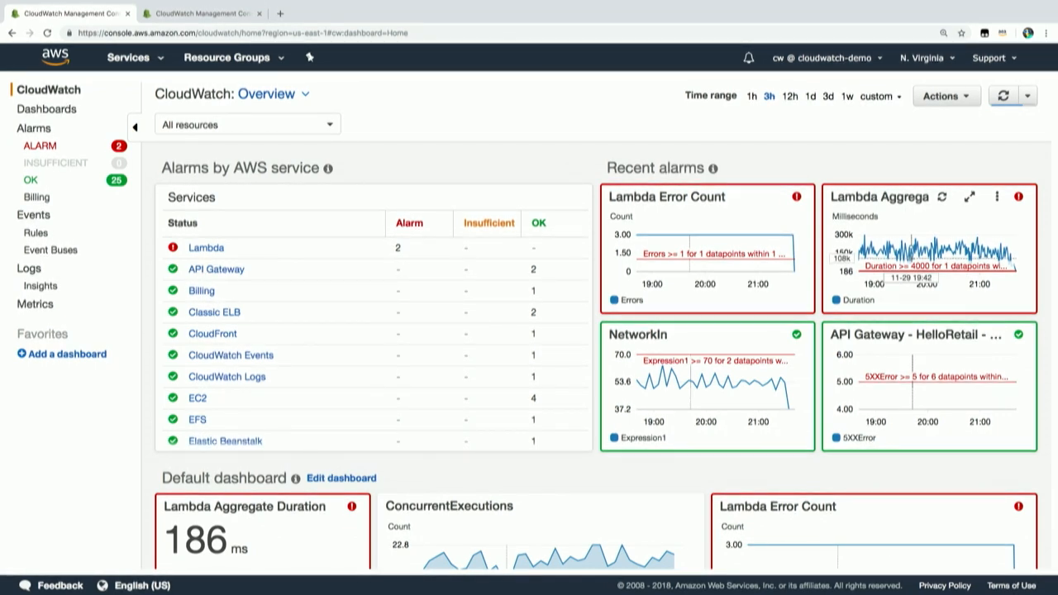
mouse_move(907, 265)
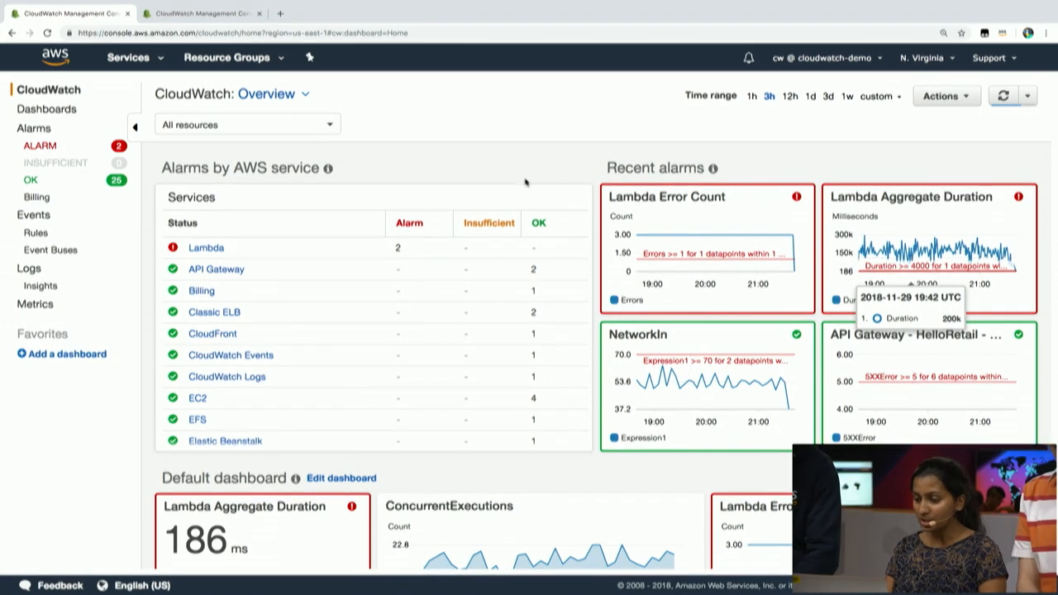
mouse_move(579, 178)
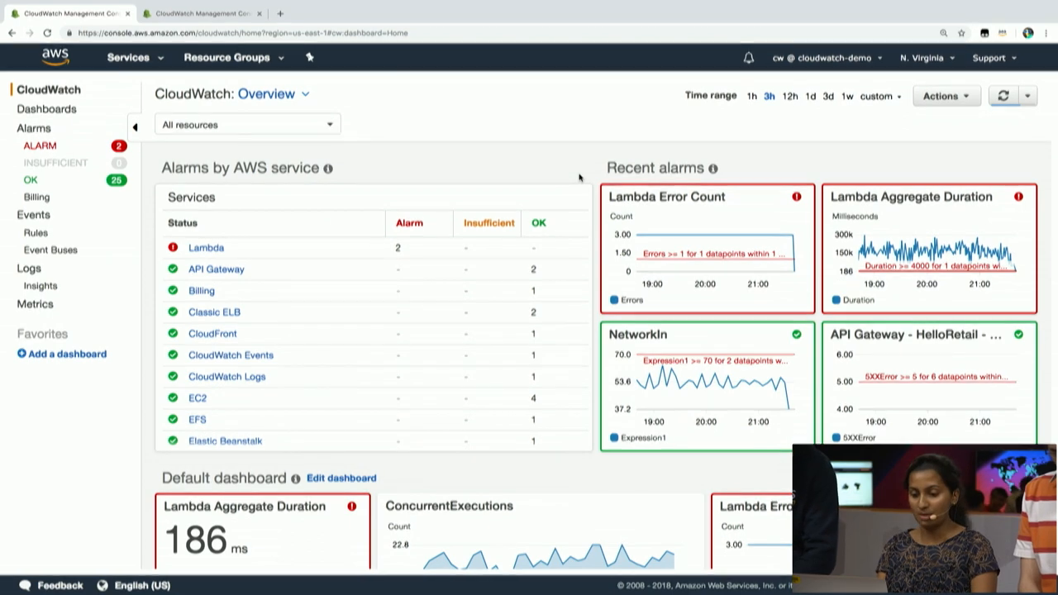
Show the Lambda service dashboard filtered to the HelloRetail resource group.
left_click(206, 248)
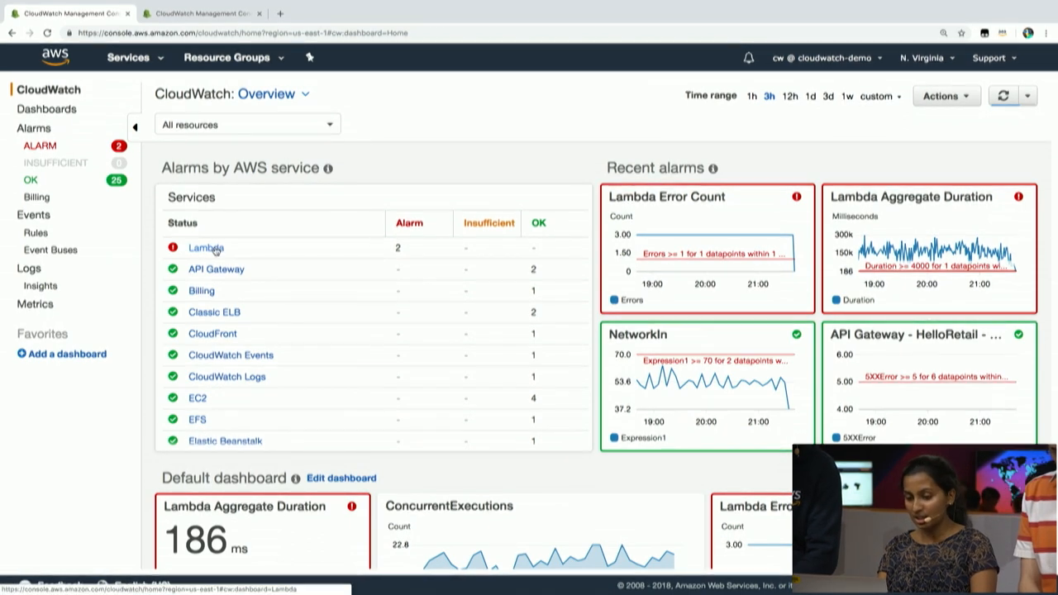
left_click(205, 248)
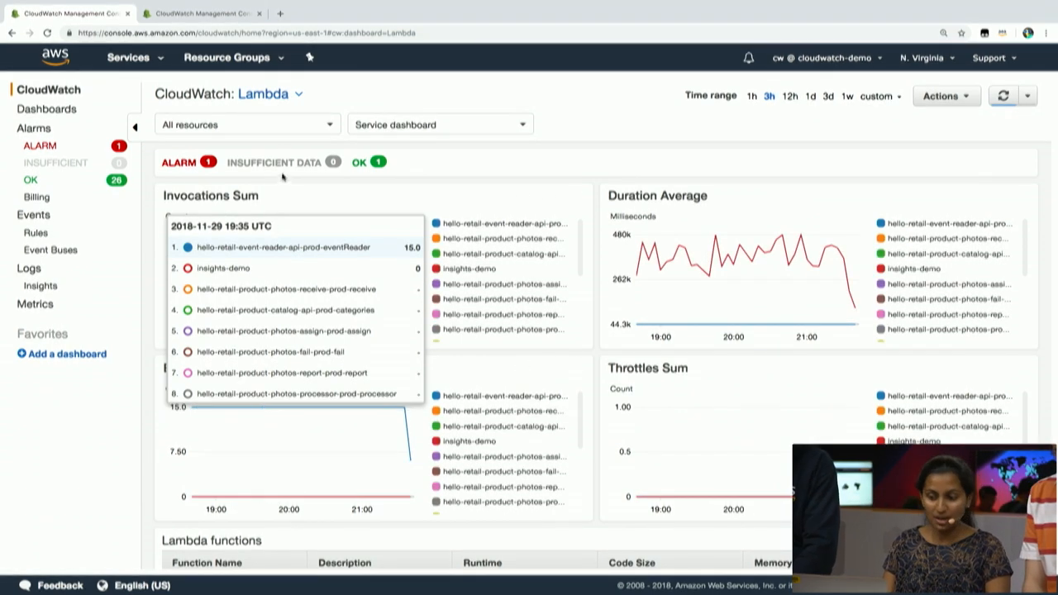
left_click(244, 124)
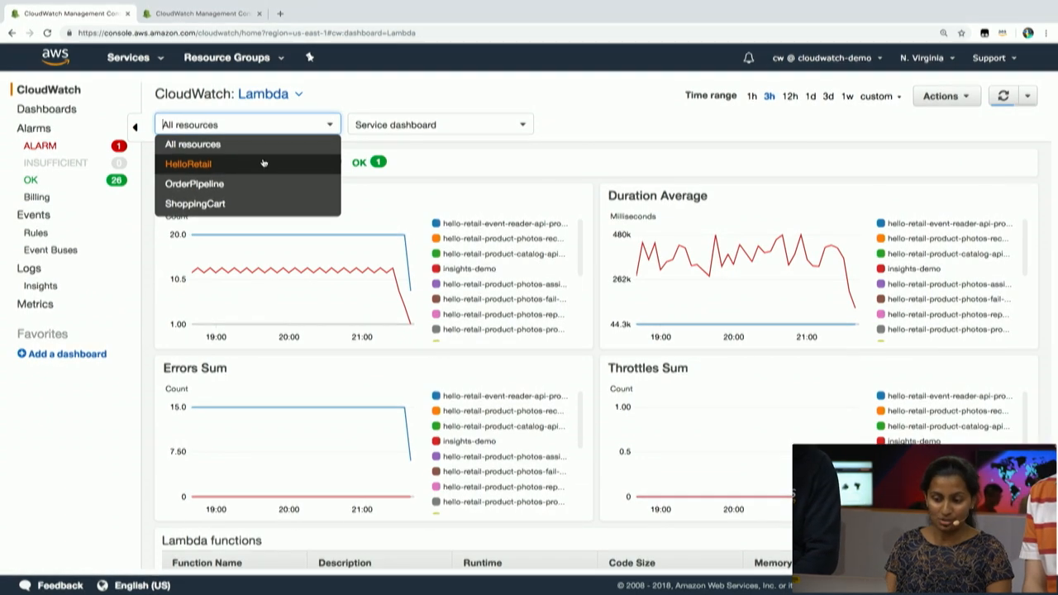
left_click(188, 164)
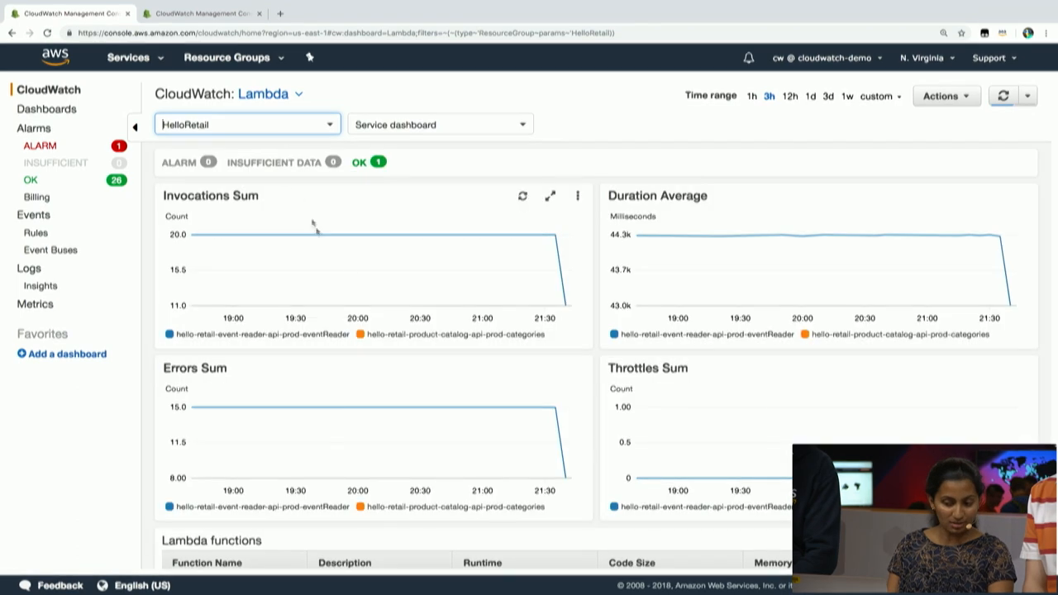
mouse_move(327, 379)
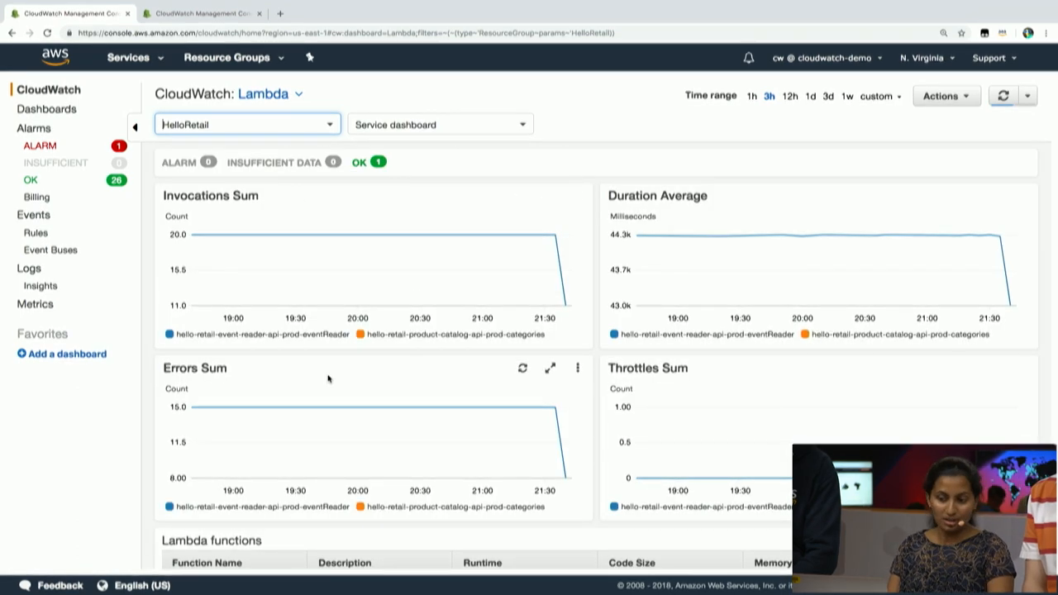
mouse_move(358, 235)
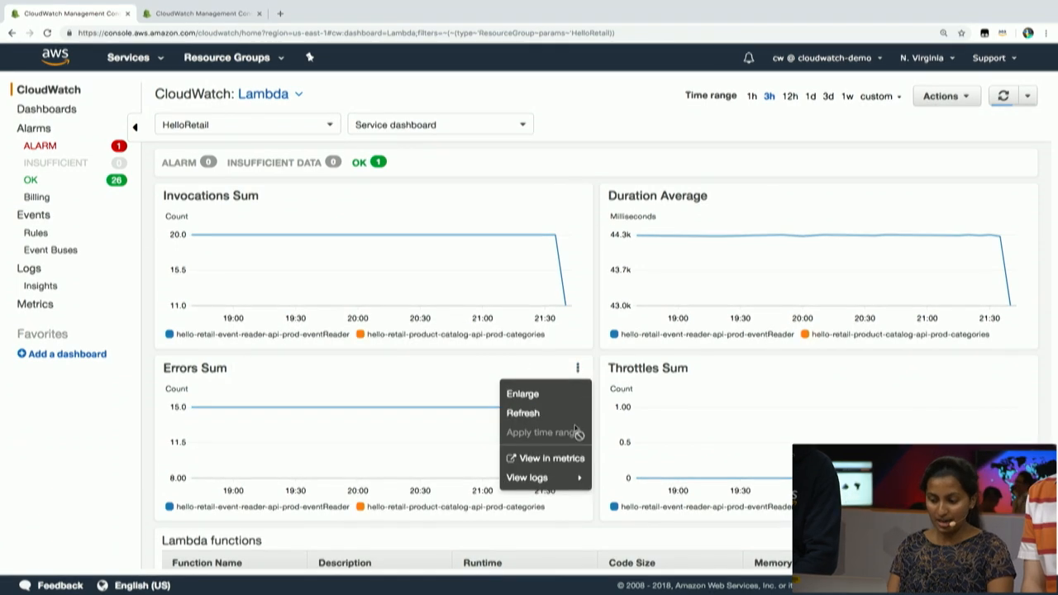
mouse_move(526, 476)
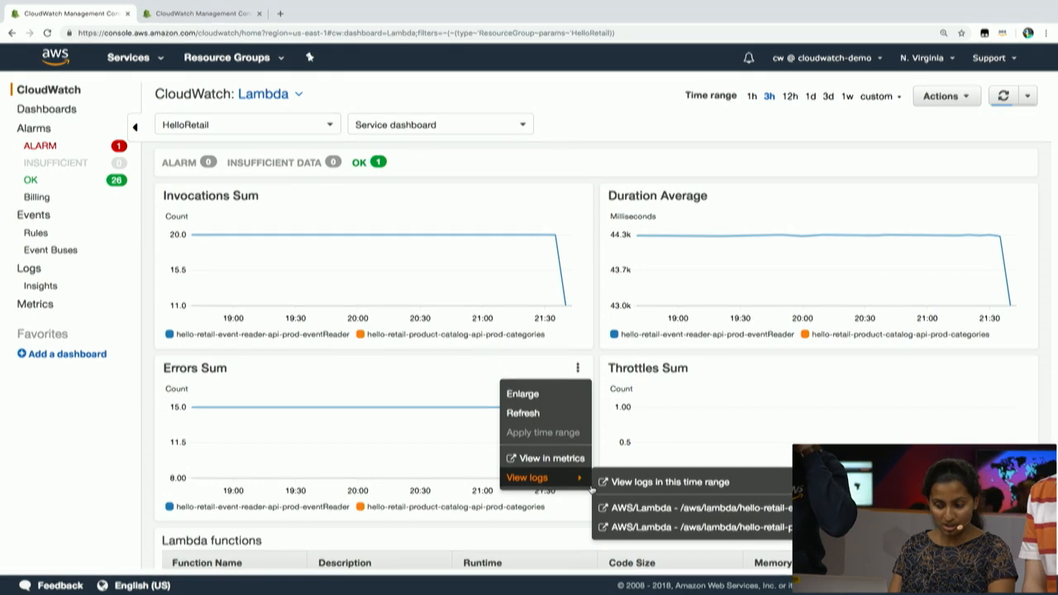
Run a Logs Insights query for 'Error' on the event reader log group and expand the first result.
left_click(670, 483)
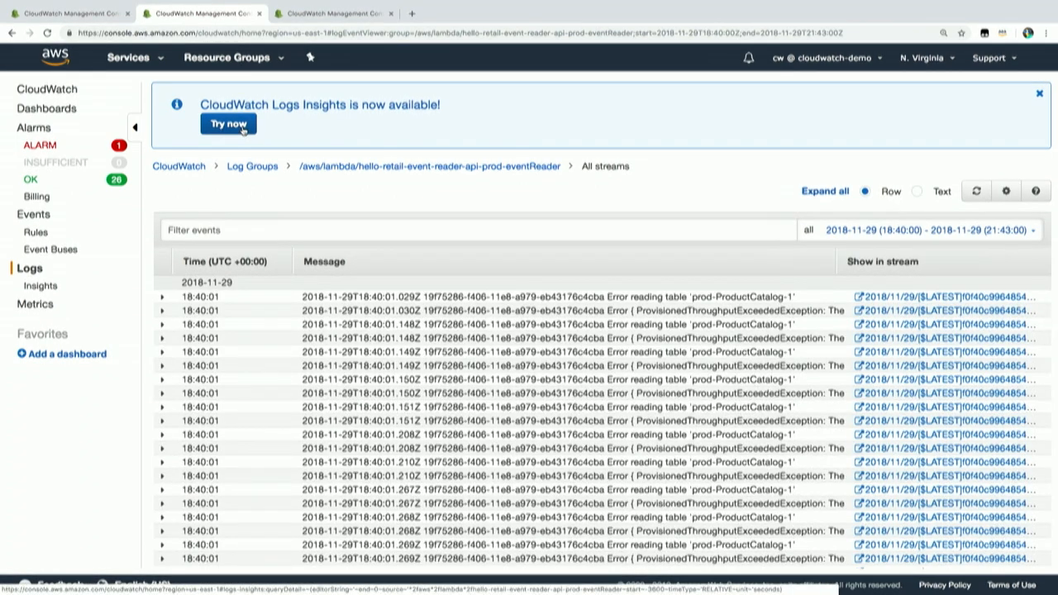
left_click(228, 122)
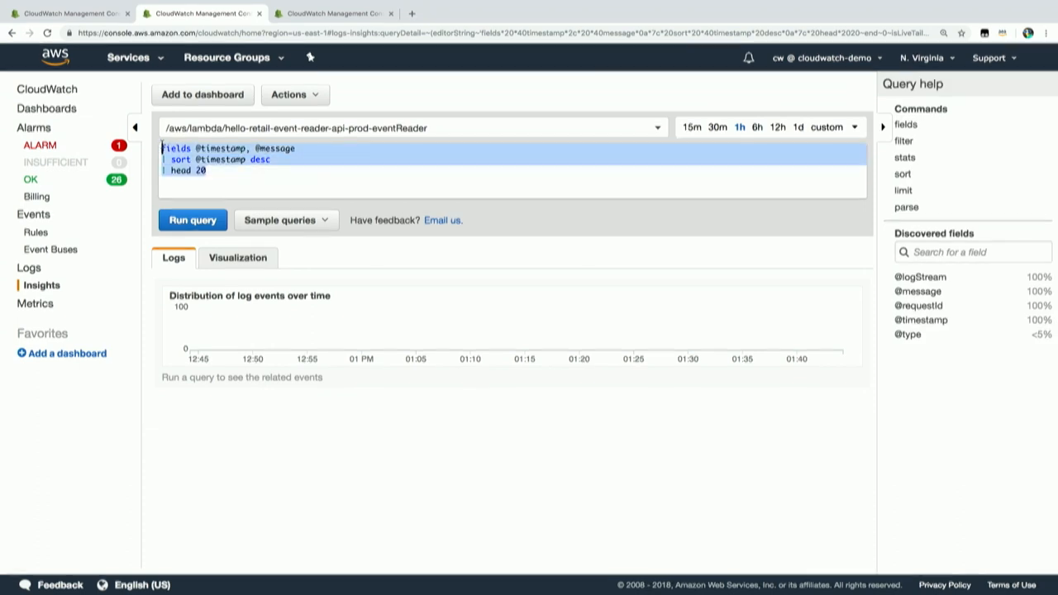
type("Error")
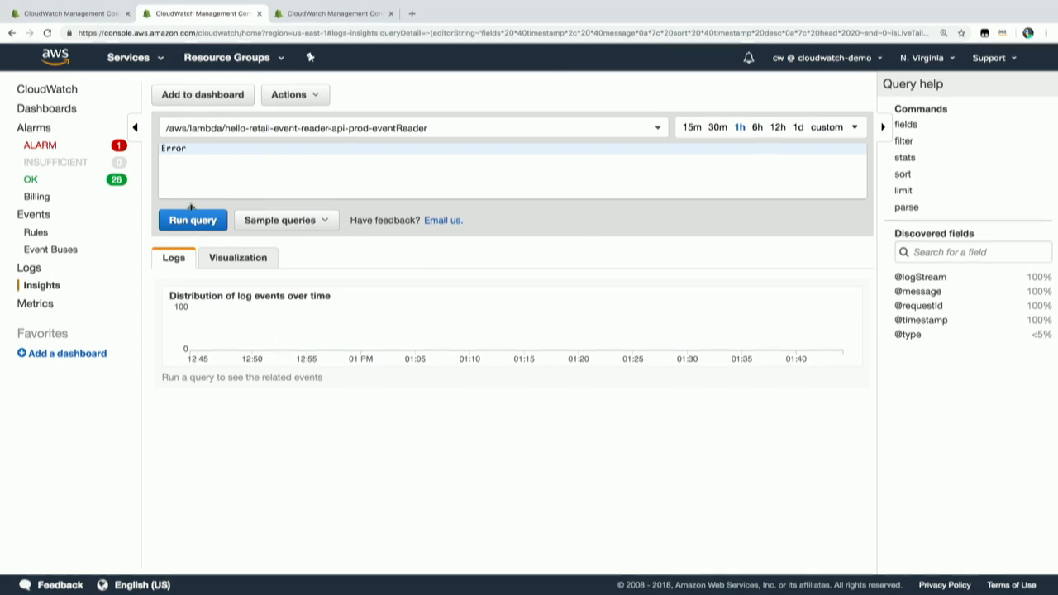
left_click(192, 220)
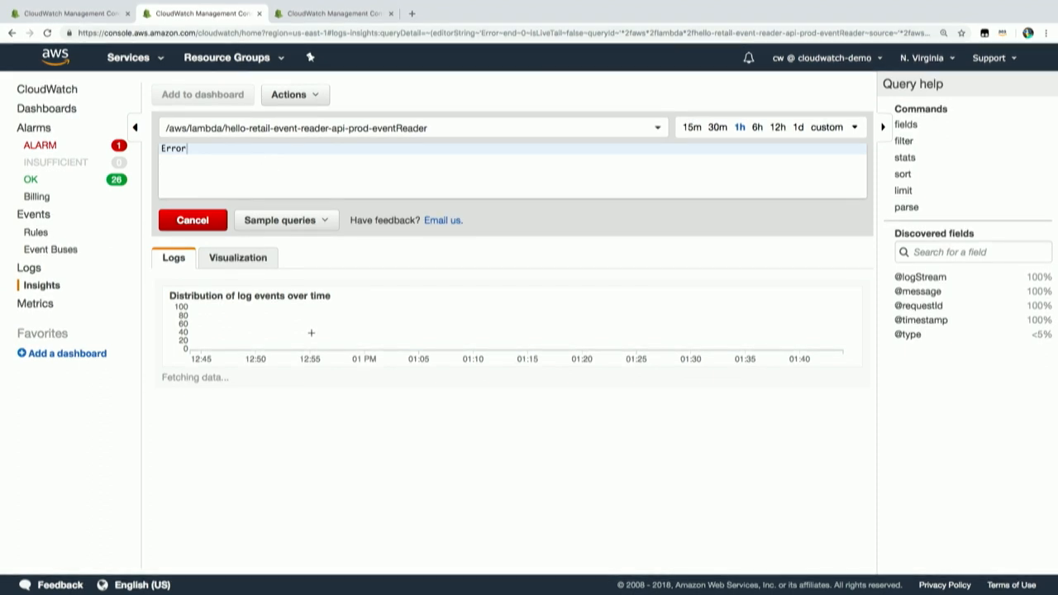
left_click(192, 220)
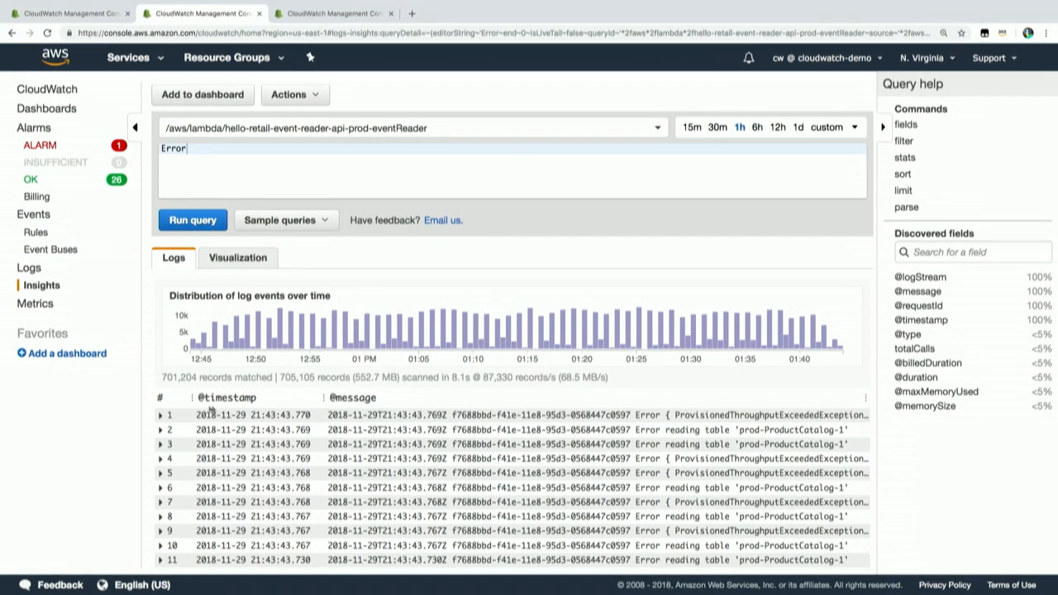
left_click(160, 430)
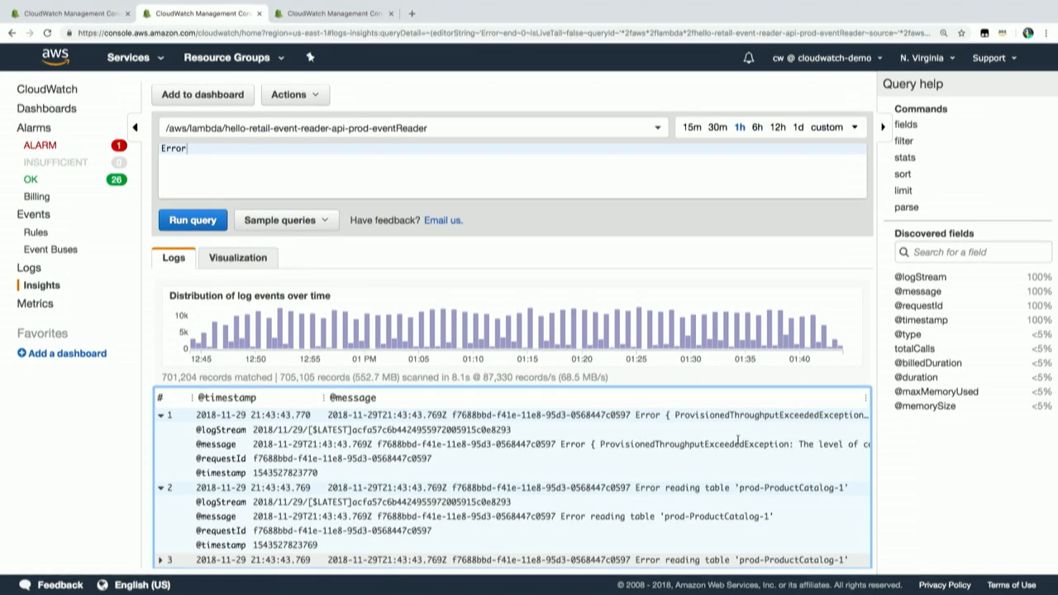
Switch to the DynamoDB service dashboard and scroll down to its tables list.
left_click(66, 13)
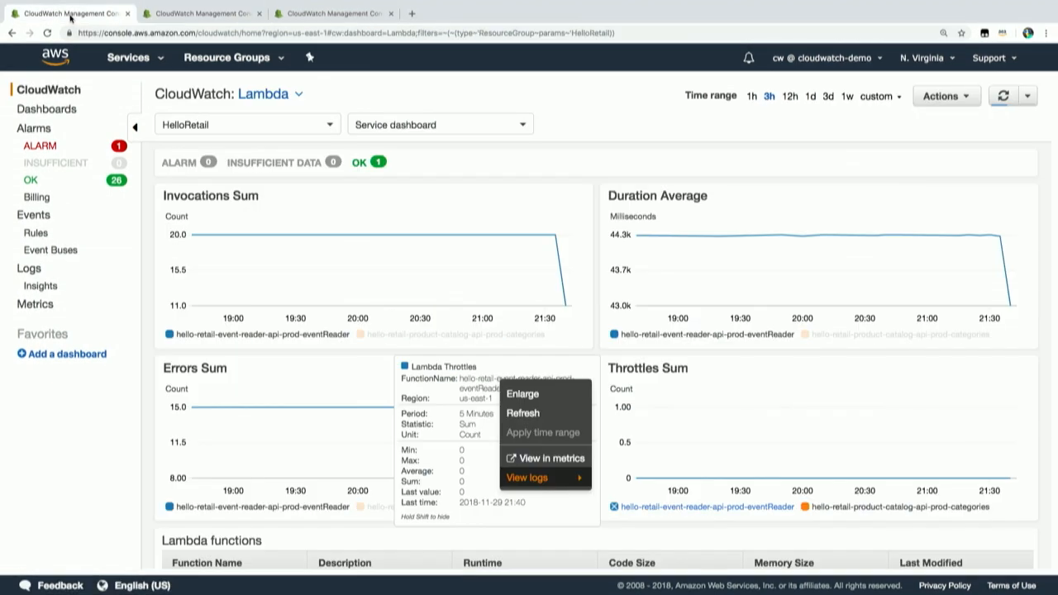
left_click(271, 93)
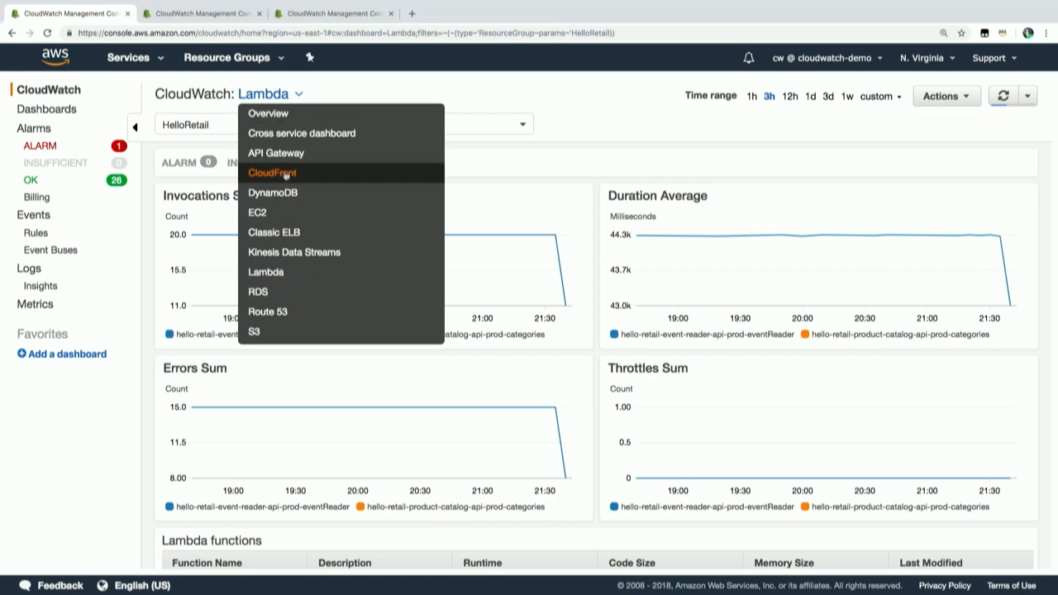
left_click(273, 191)
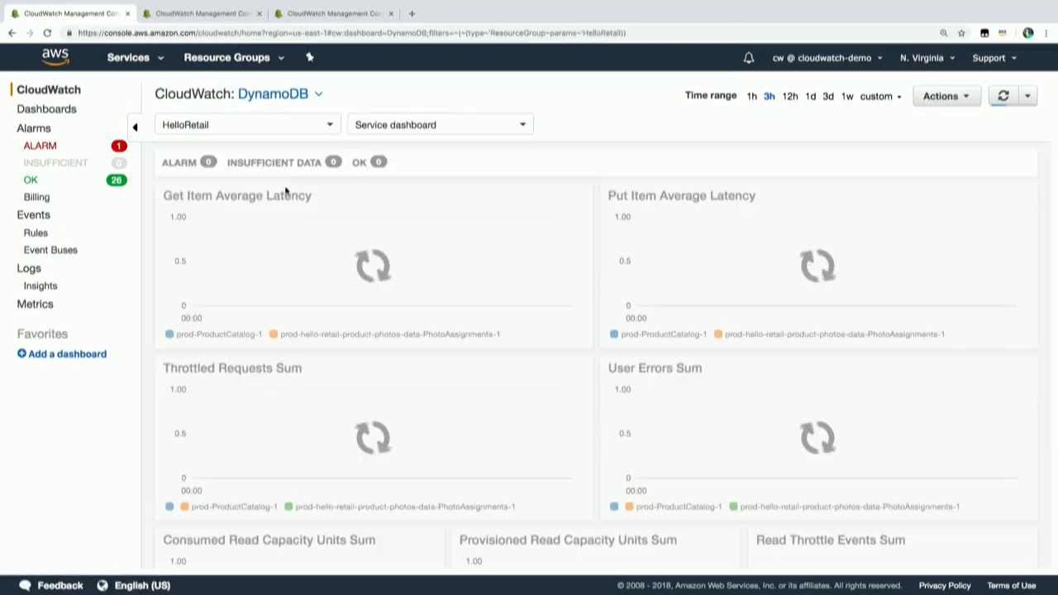
scroll("down", 3)
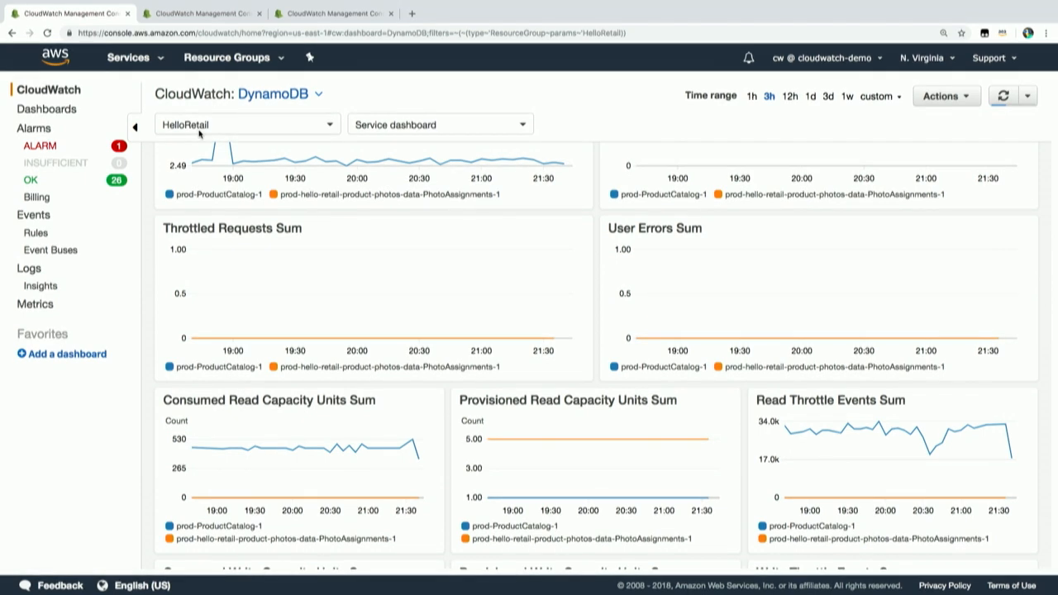
mouse_move(279, 446)
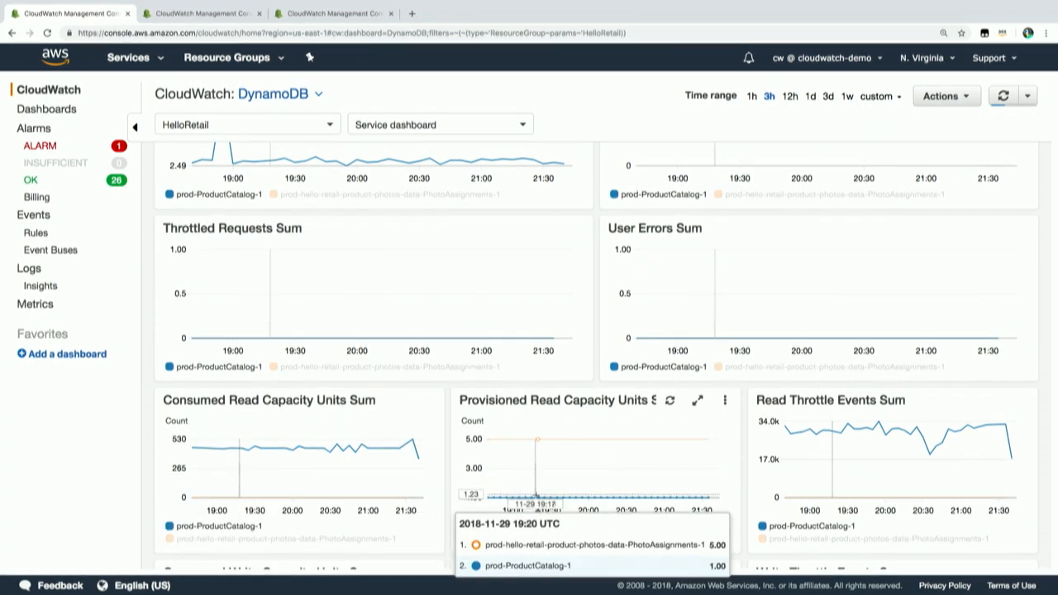
scroll("down", 3)
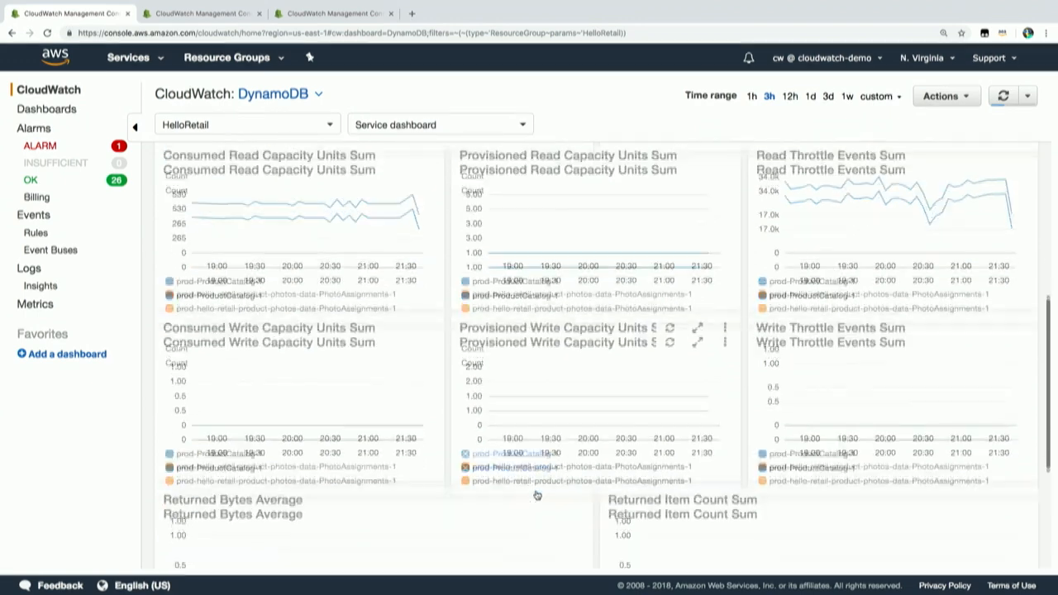
scroll("down", 3)
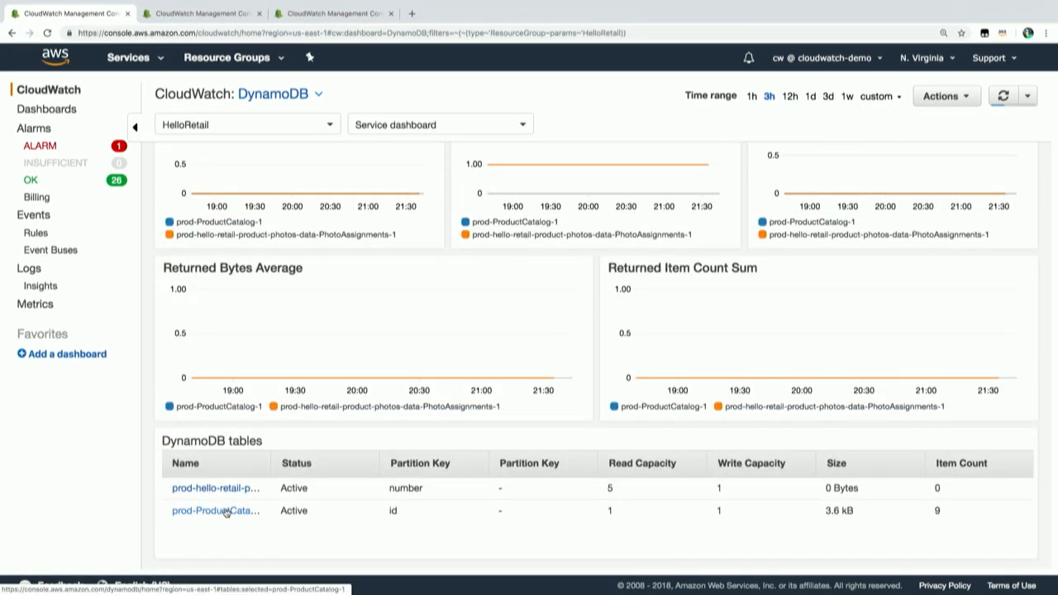
Set prod-ProductCatalog-1's table read capacity units to 50 in a new tab and save.
right_click(215, 509)
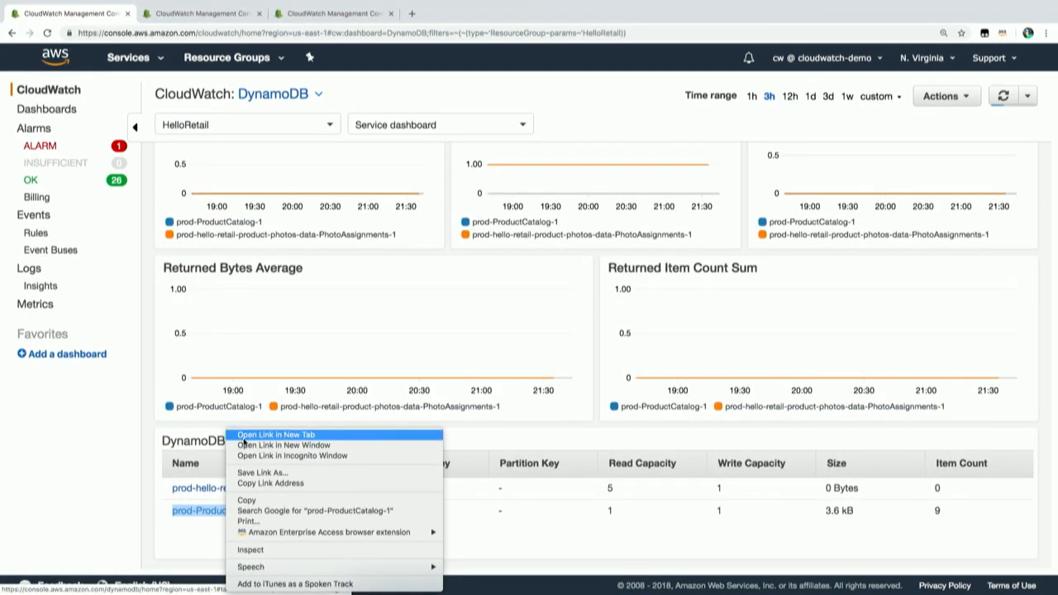
left_click(274, 435)
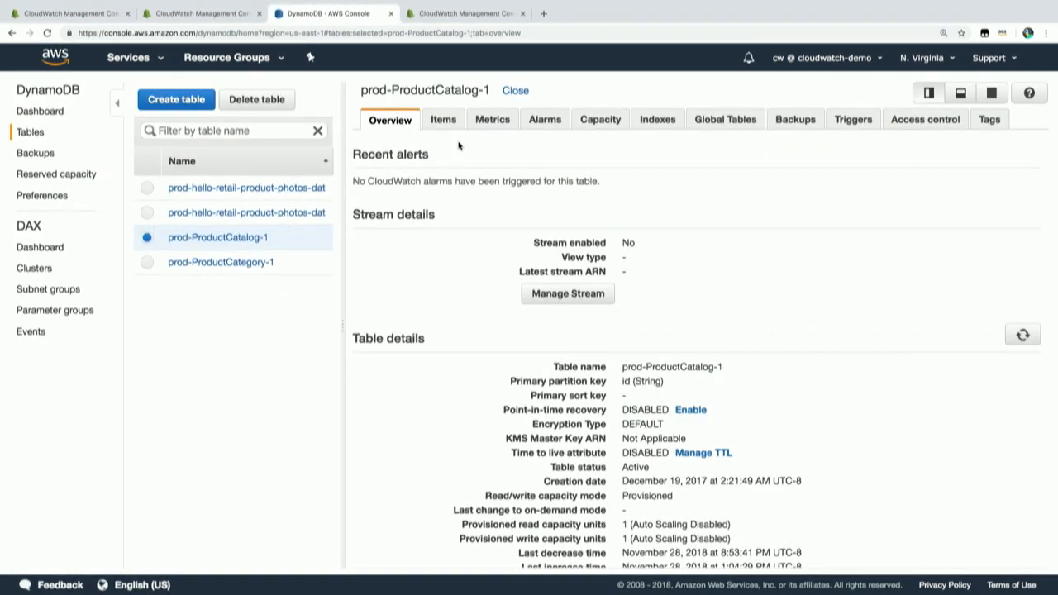
left_click(601, 119)
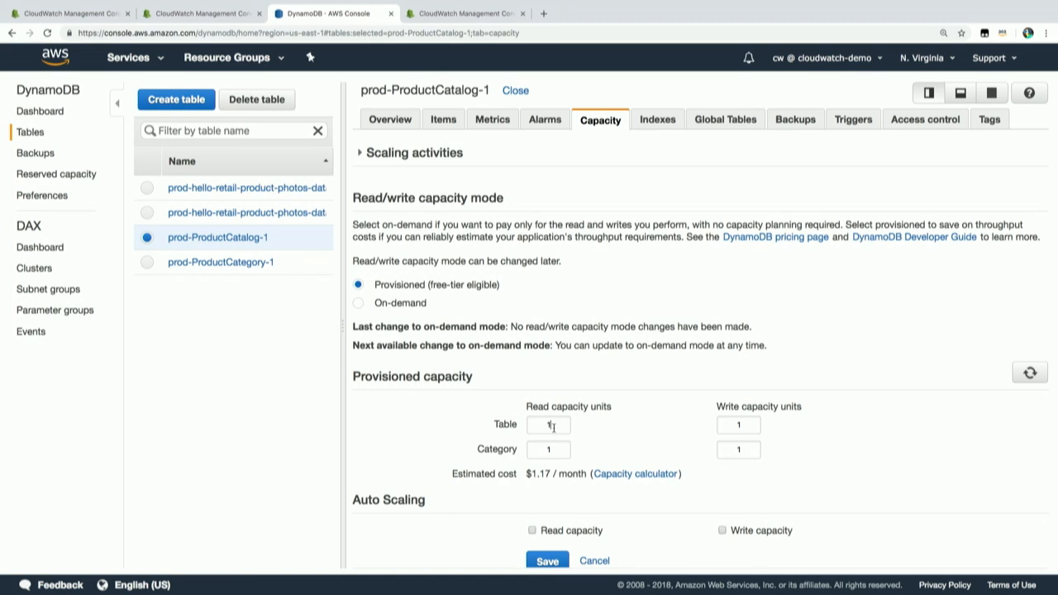
type("50")
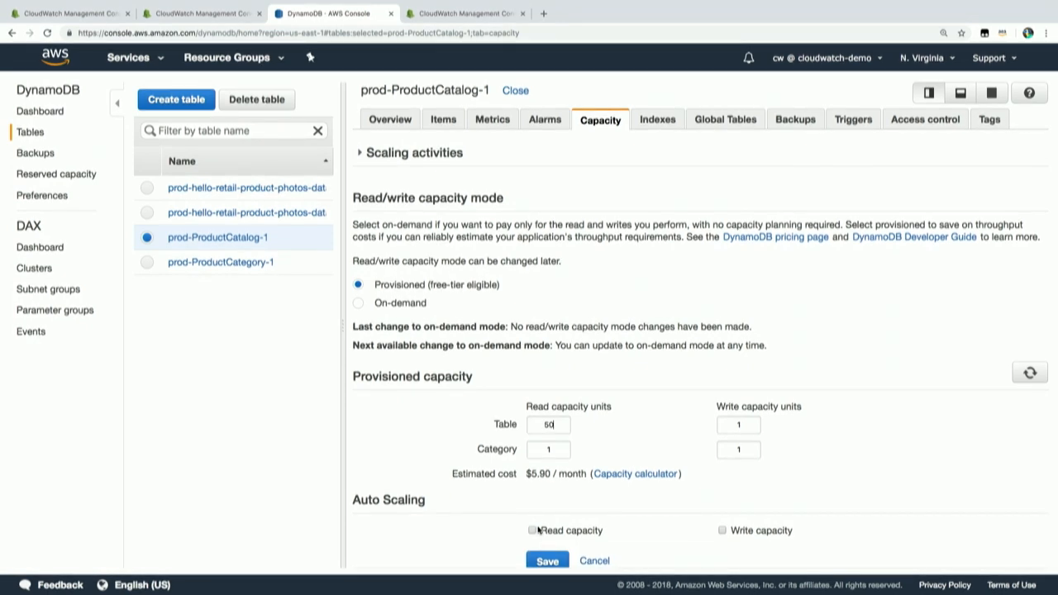
left_click(546, 560)
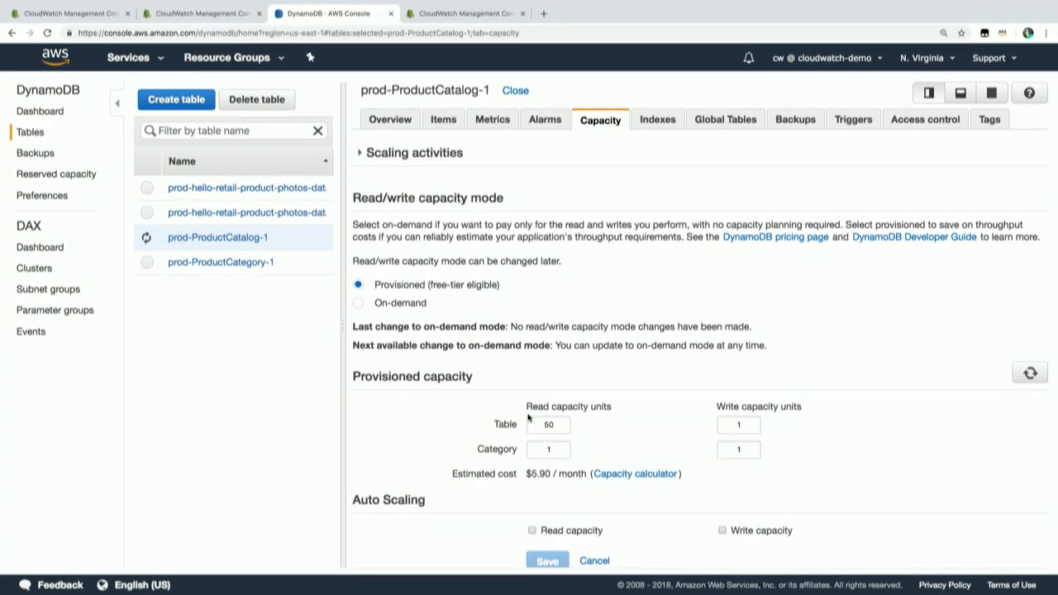
mouse_move(473, 372)
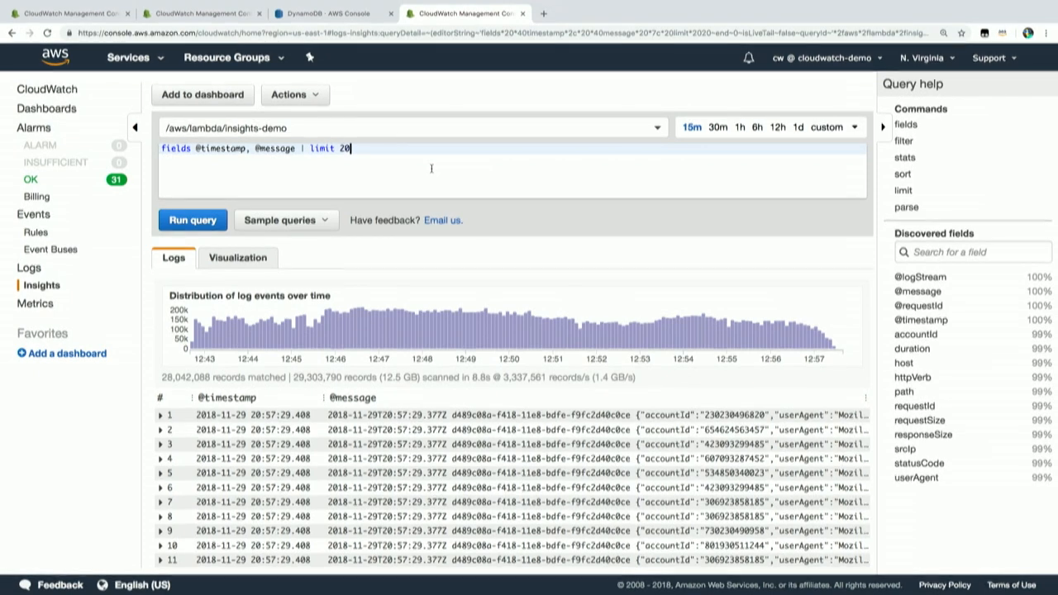
double_click(175, 149)
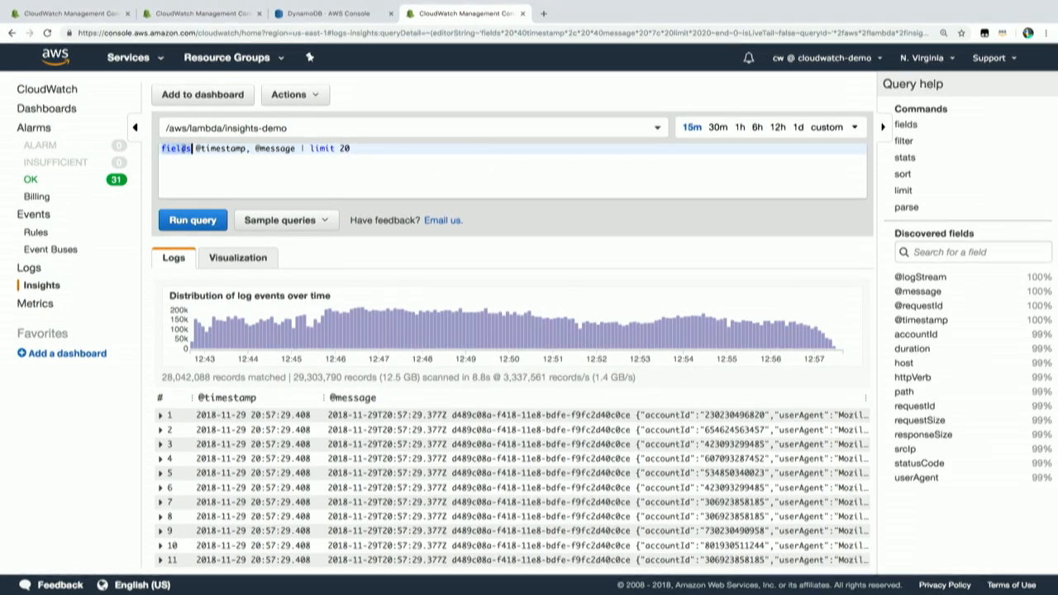
left_click(205, 148)
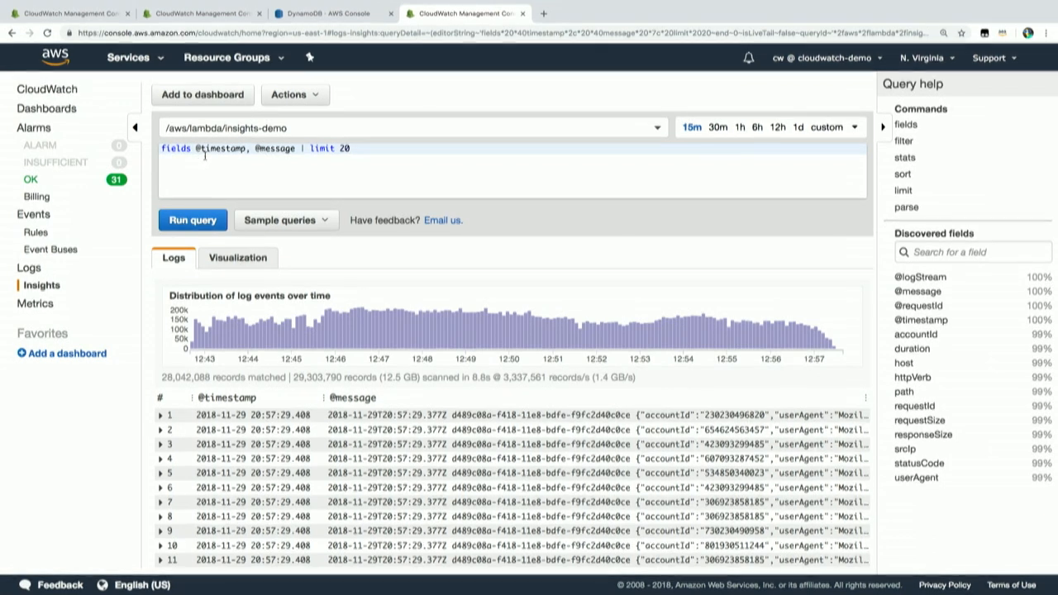
mouse_move(285, 219)
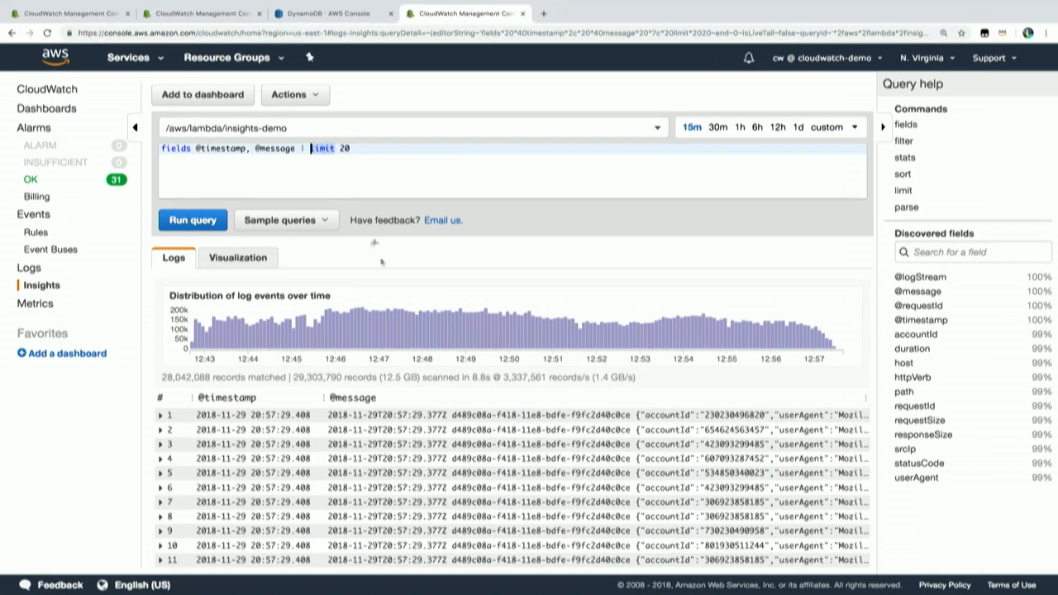
scroll("down", 3)
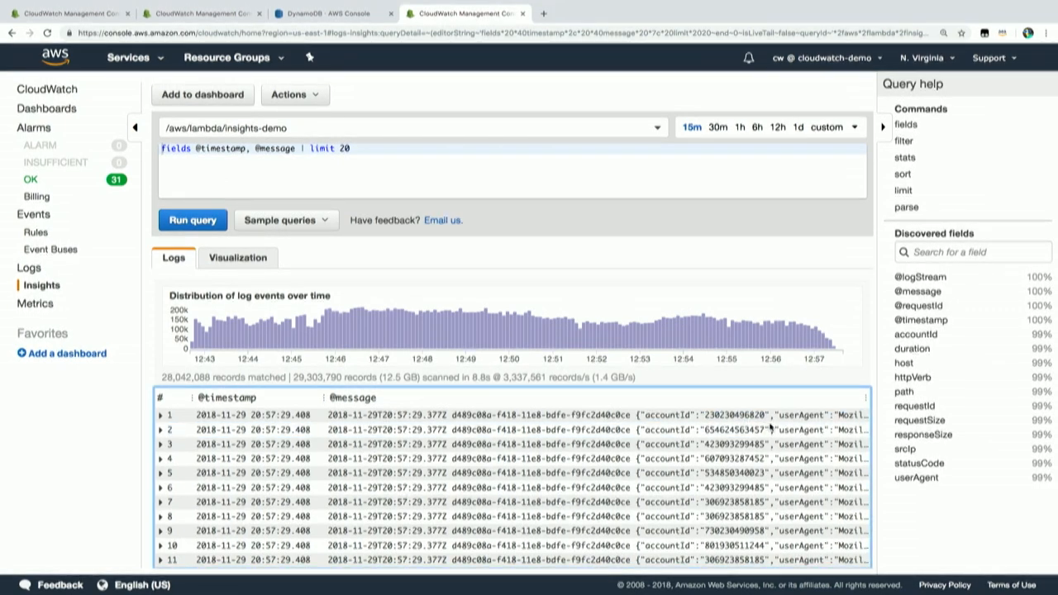
mouse_move(909, 334)
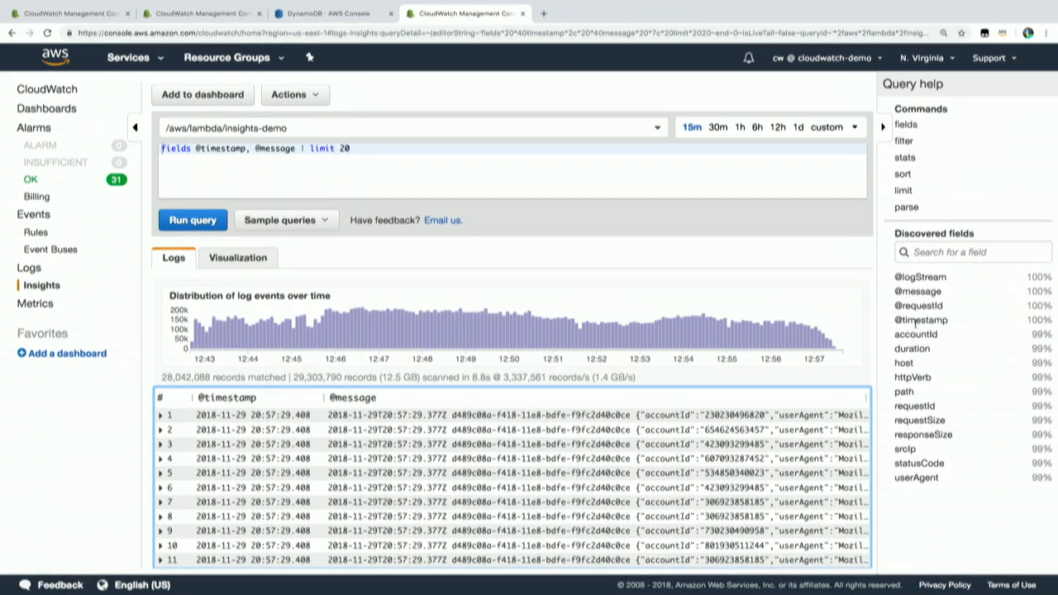
left_click(973, 251)
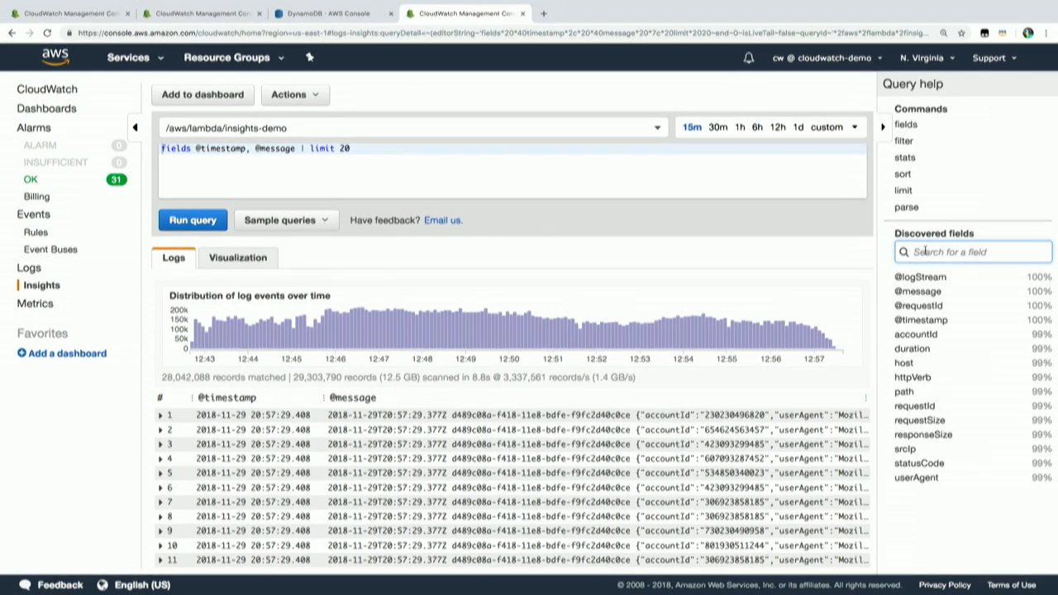
type("h")
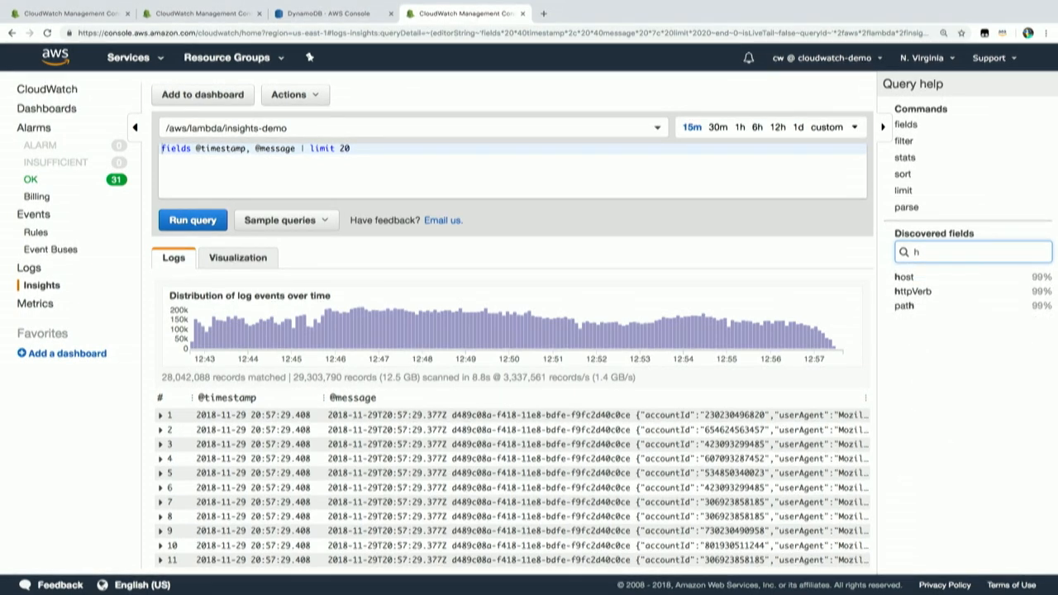
type("ost")
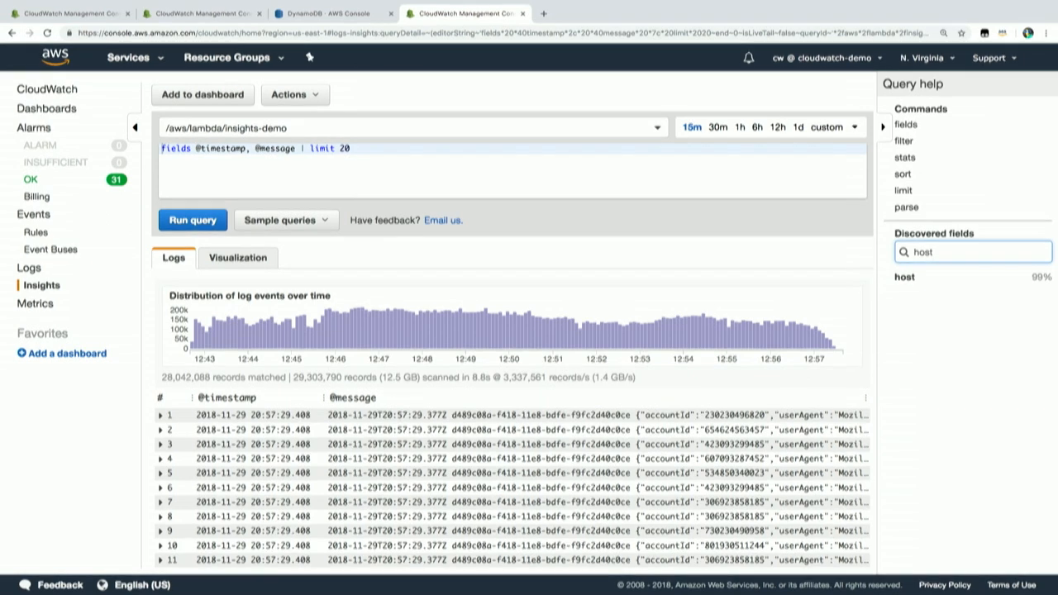
left_click(973, 252)
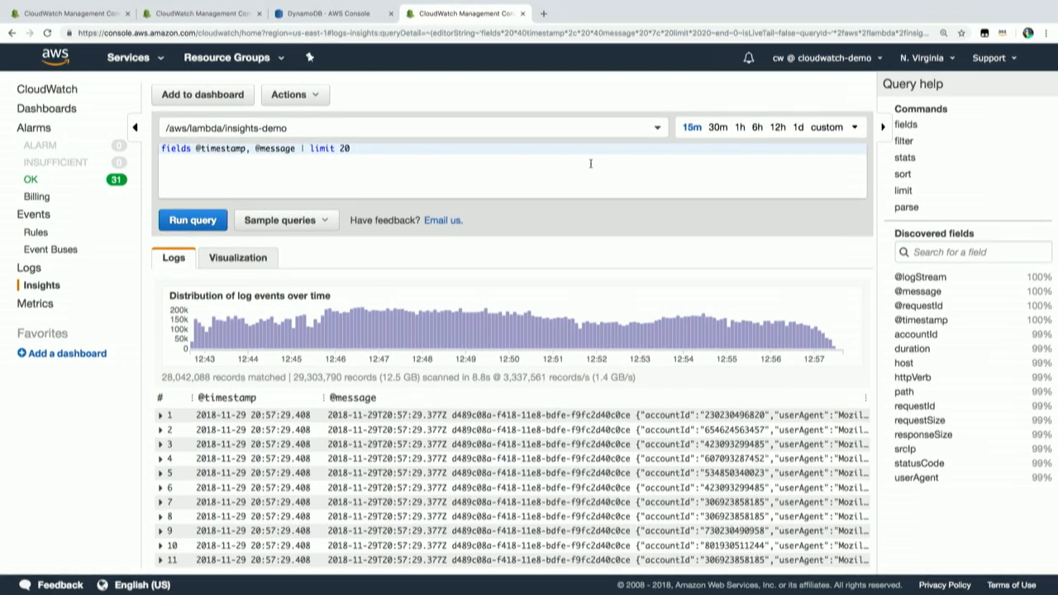
type("filter")
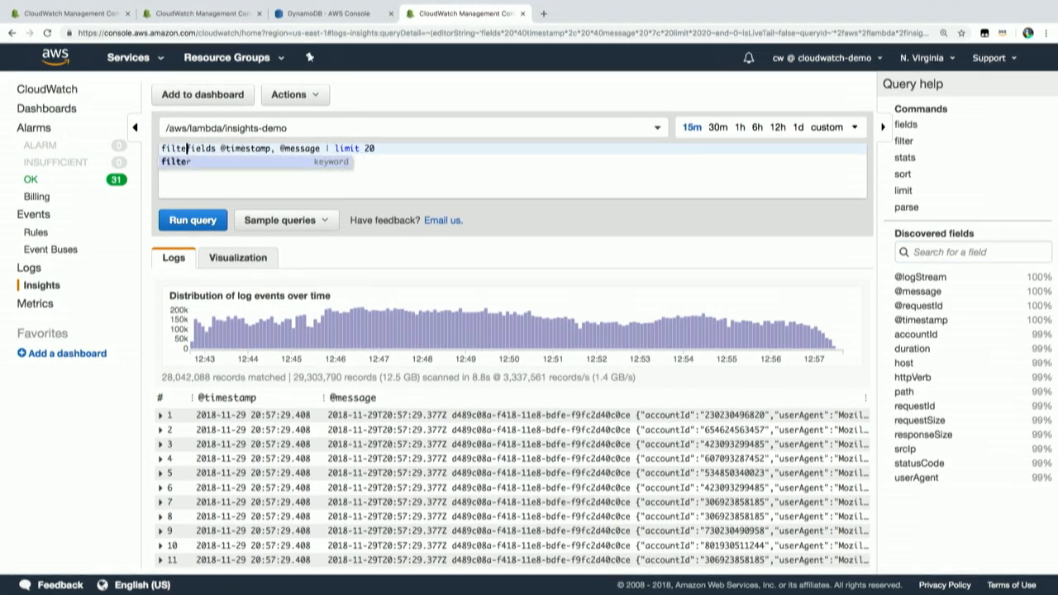
type("statusCode =")
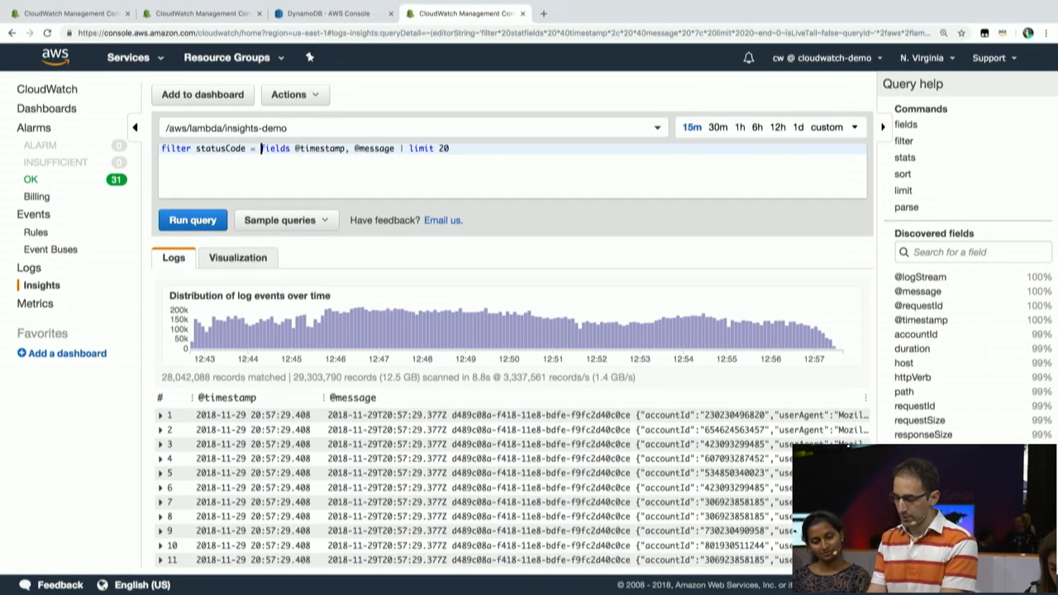
type("500 |")
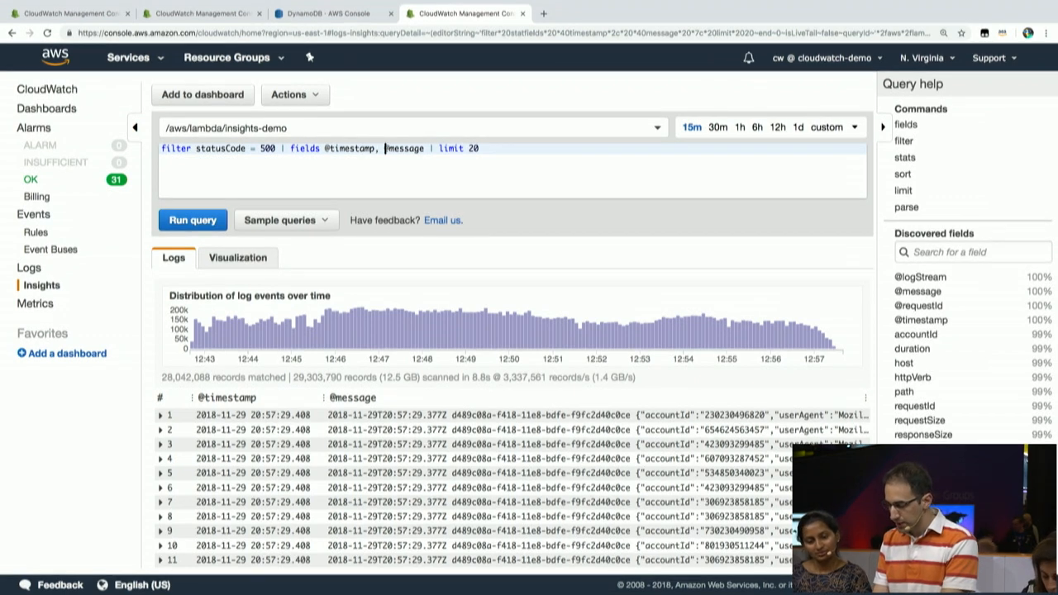
type("st")
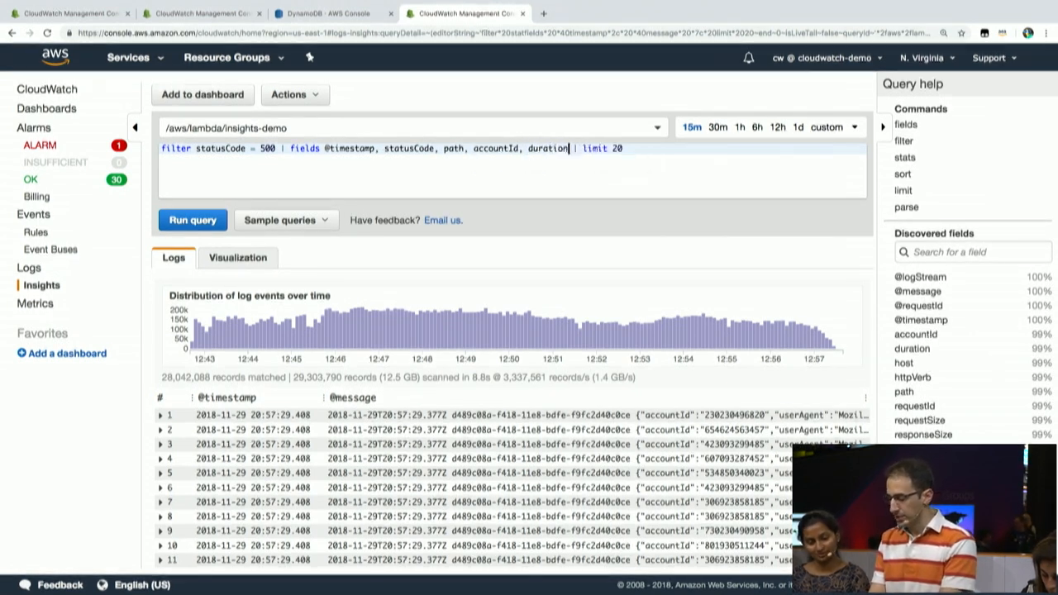
left_click(192, 220)
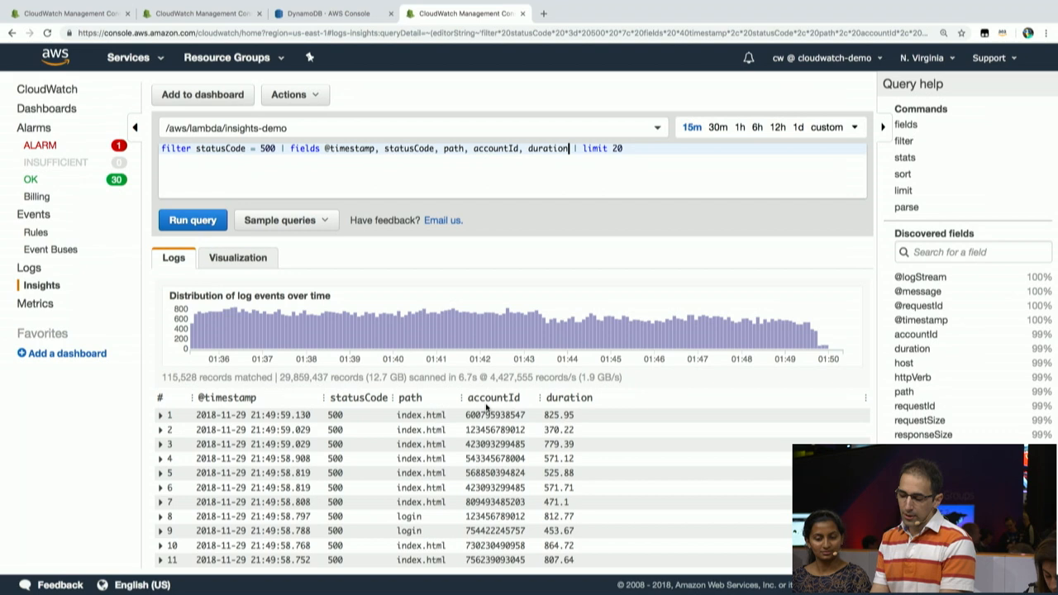
Add 'sort duration desc' so the 500 errors list longest requests first.
type("sort duration d |")
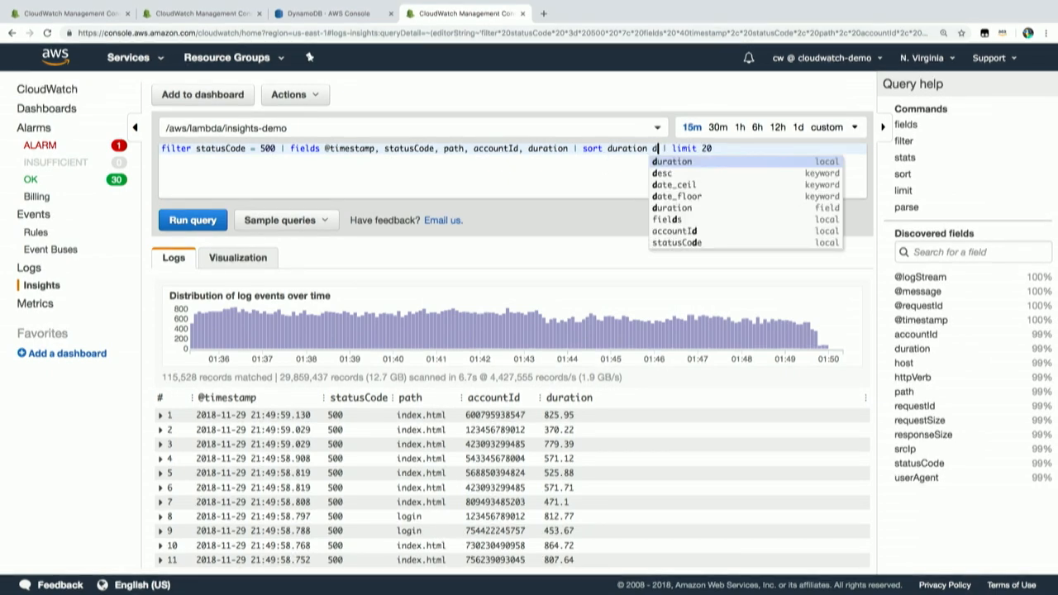
left_click(192, 220)
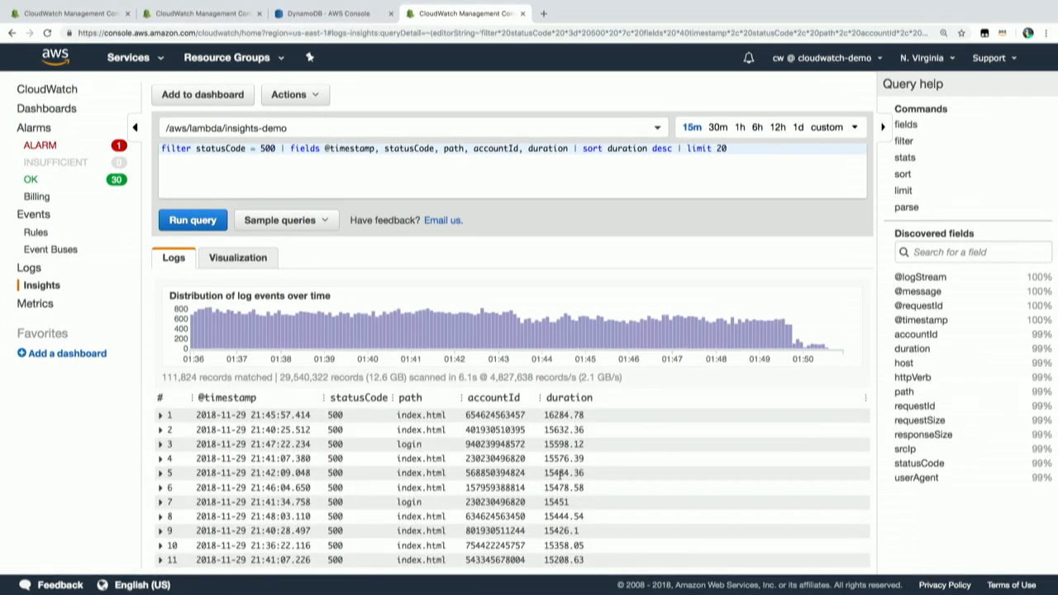
mouse_move(470, 387)
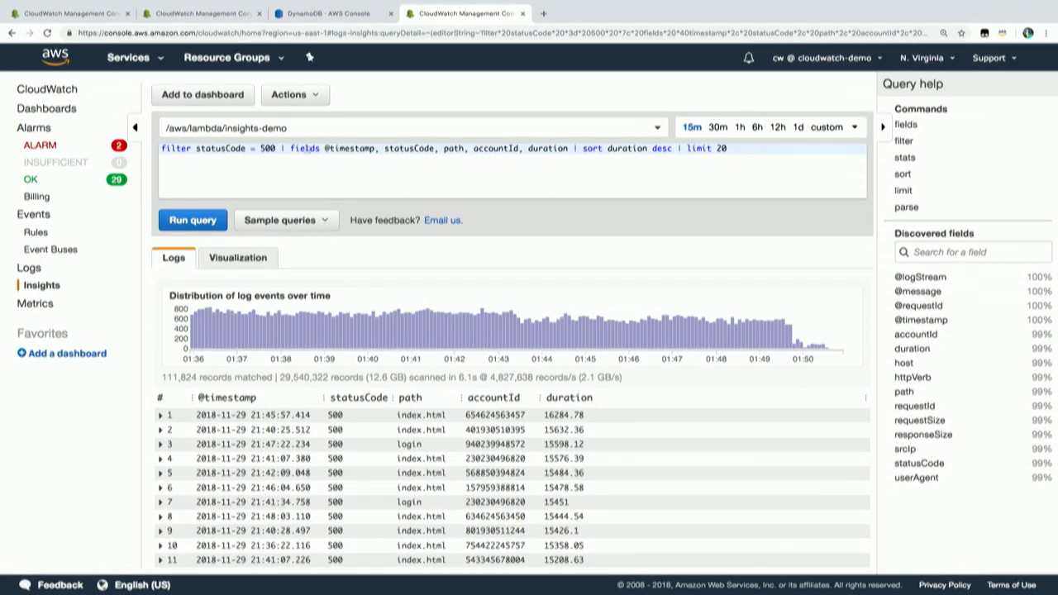
Add 'stats count() by accountId' to count 500 errors per account and run it.
type("statusCode = 500 | stats")
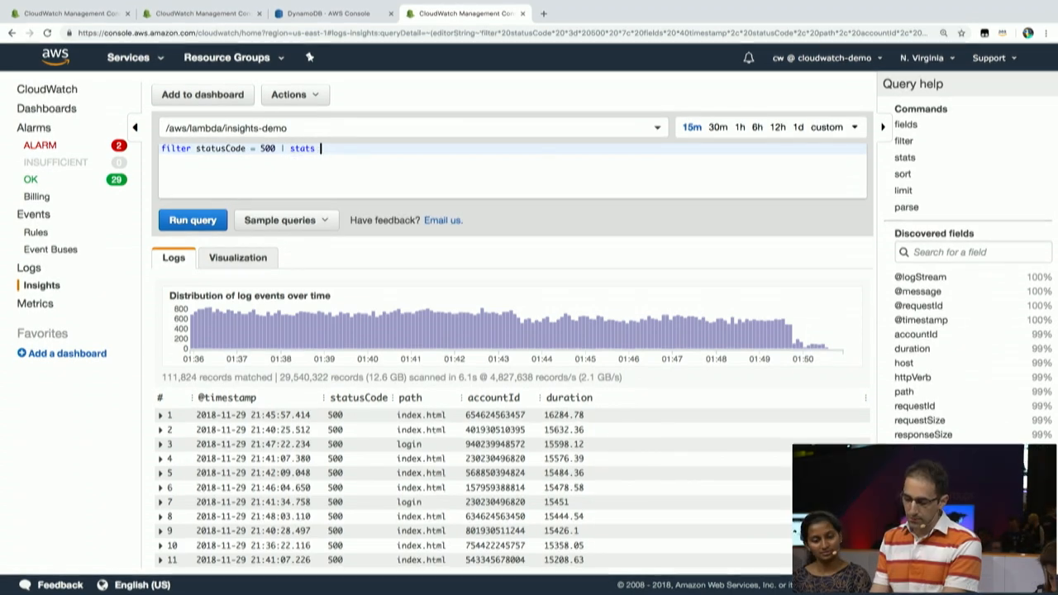
type("count() b")
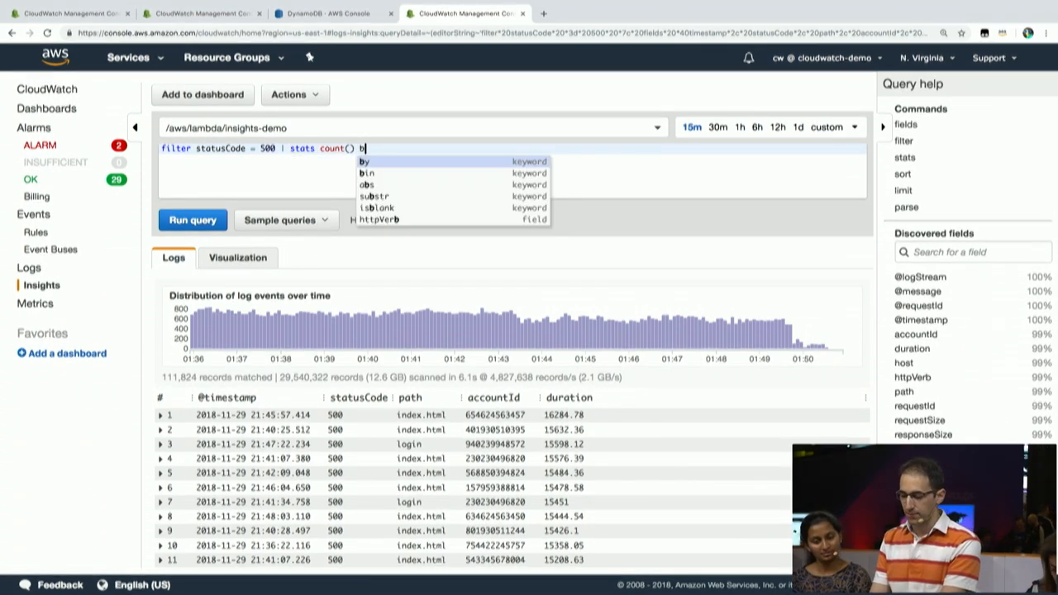
type("y")
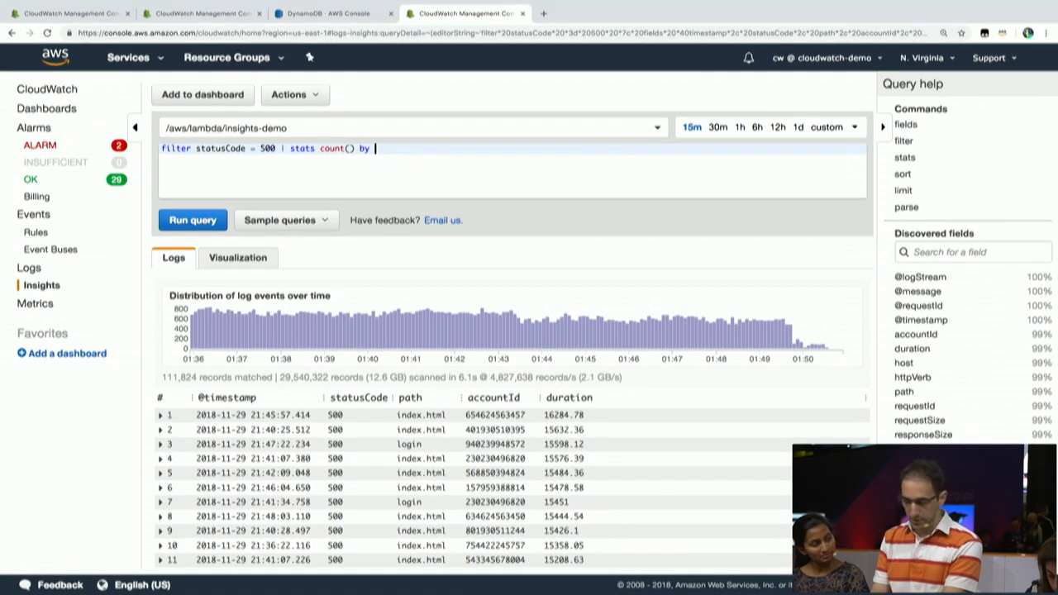
type("accountId")
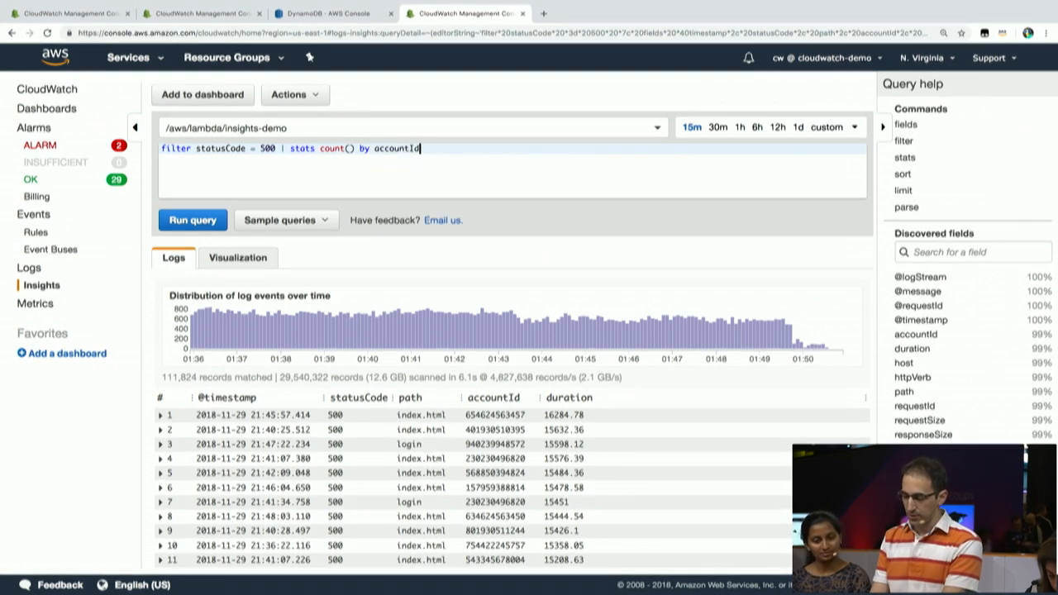
left_click(191, 220)
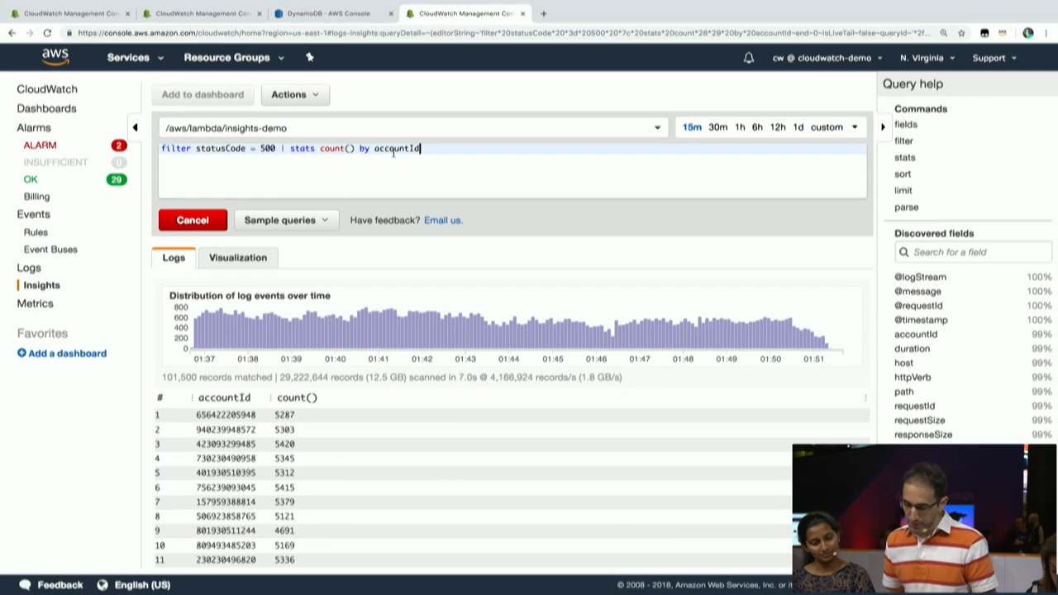
left_click(191, 220)
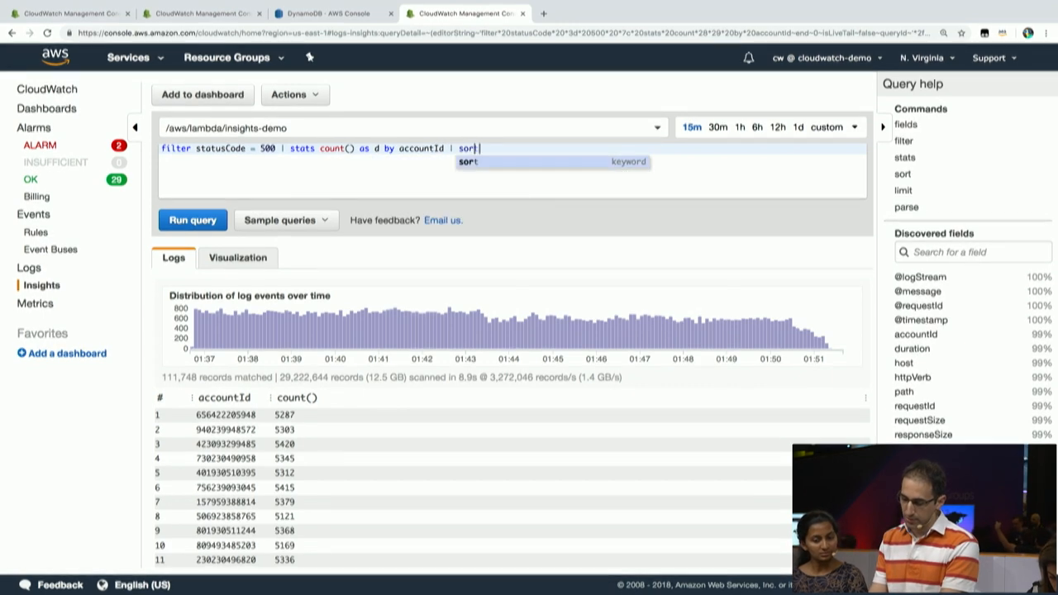
Alias the count as d and sort the per-account counts by d descending.
type("d d")
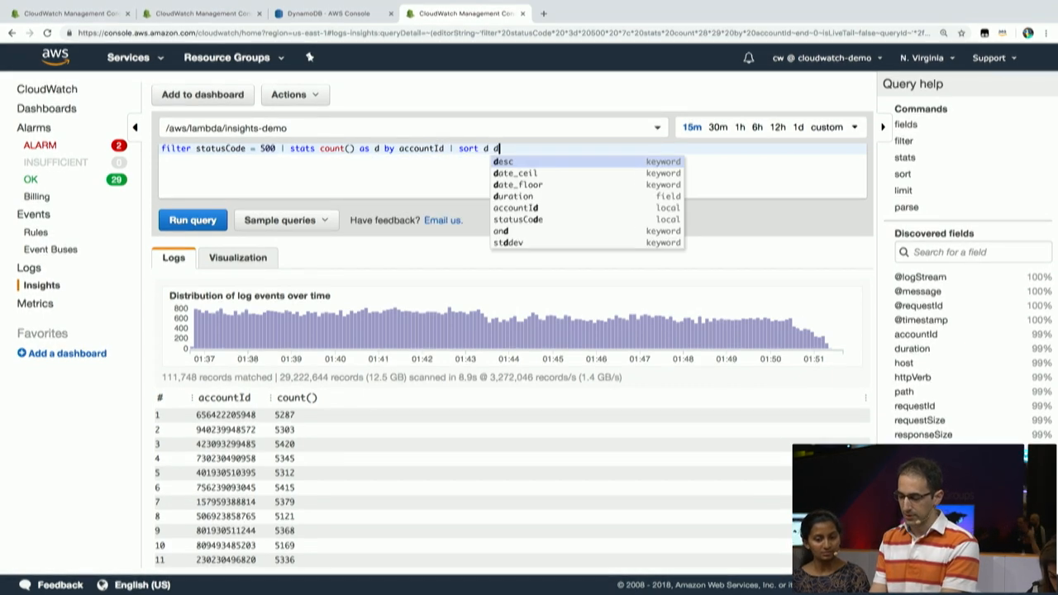
left_click(192, 220)
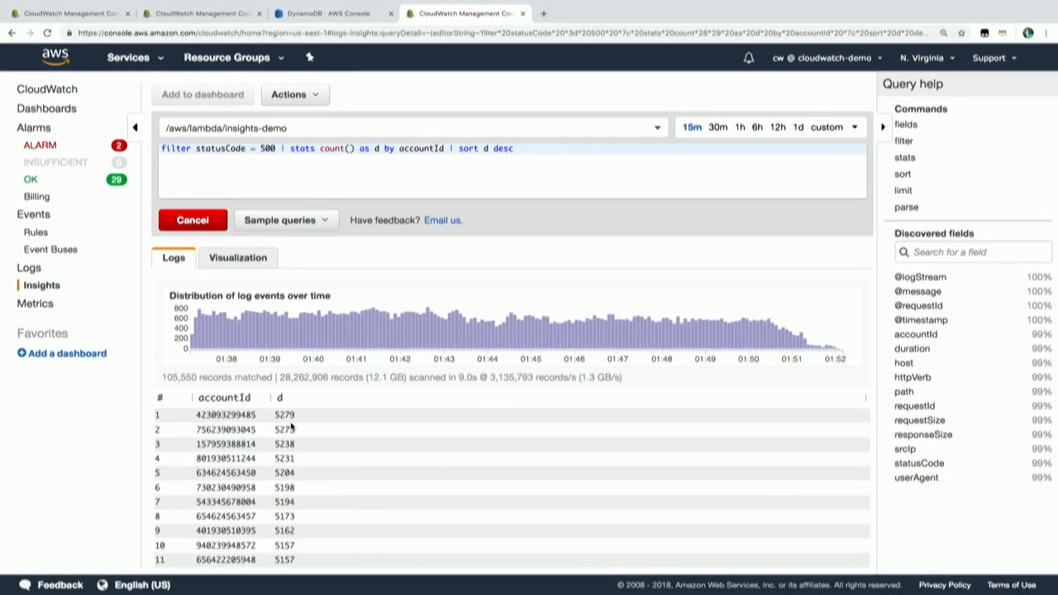
left_click(191, 220)
type("bi")
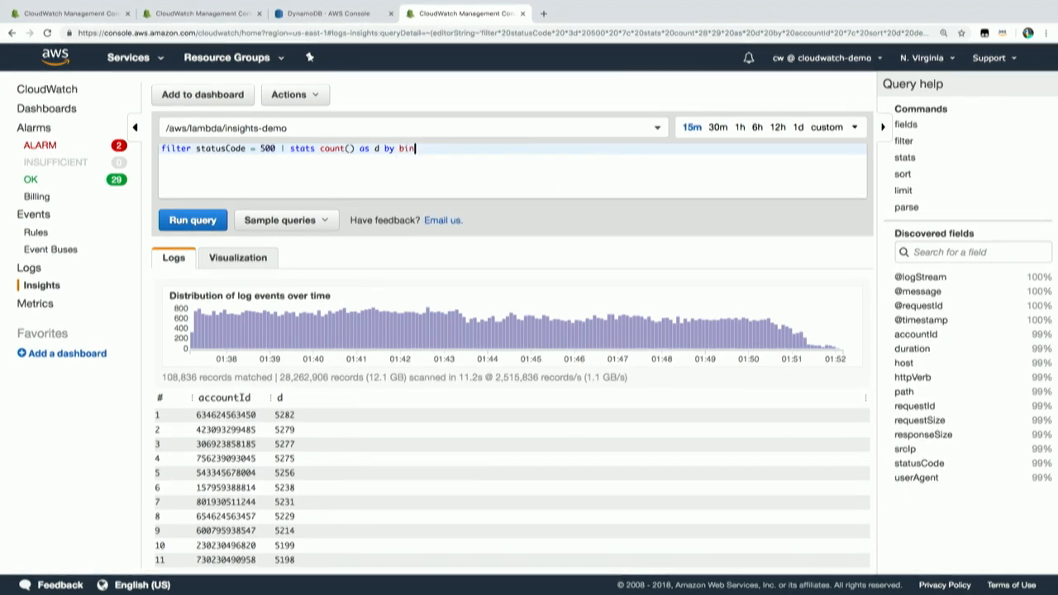
Group the 500-error count by bin(5s) instead of accountId and run the query.
type("(5")
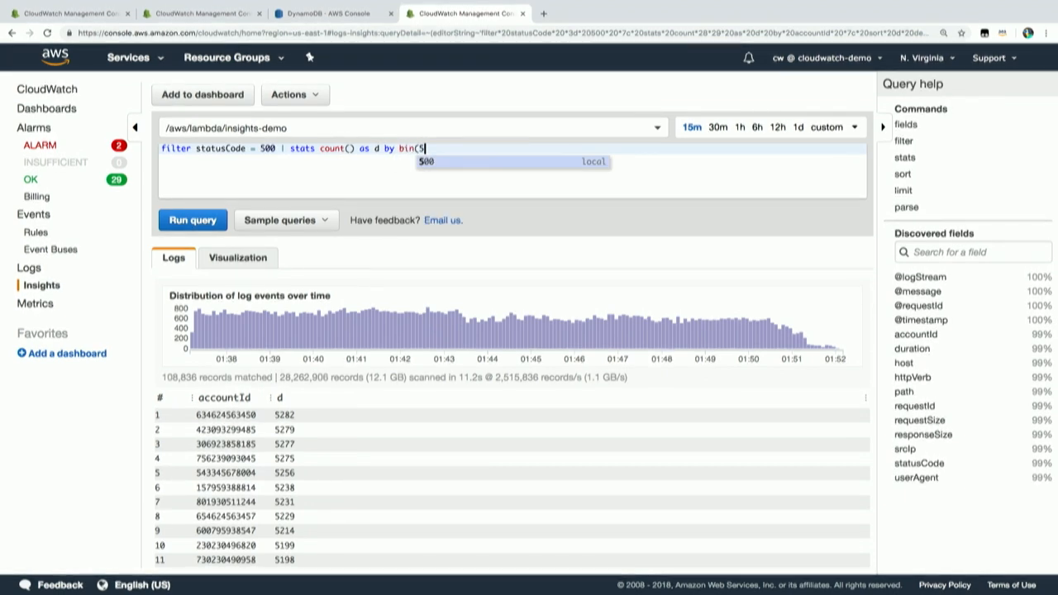
type("s)")
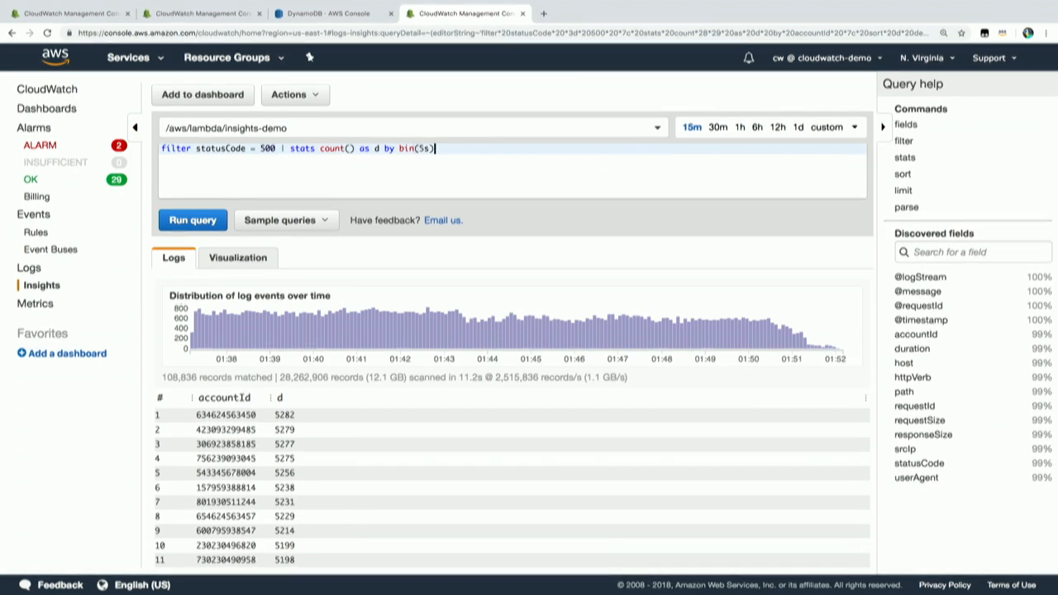
left_click(192, 220)
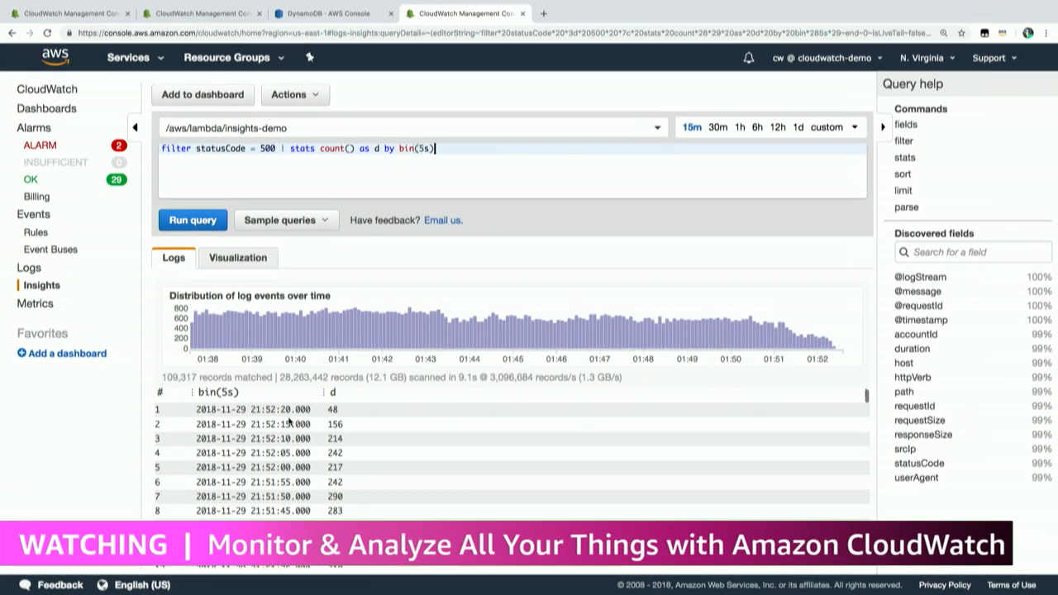
scroll("down", 3)
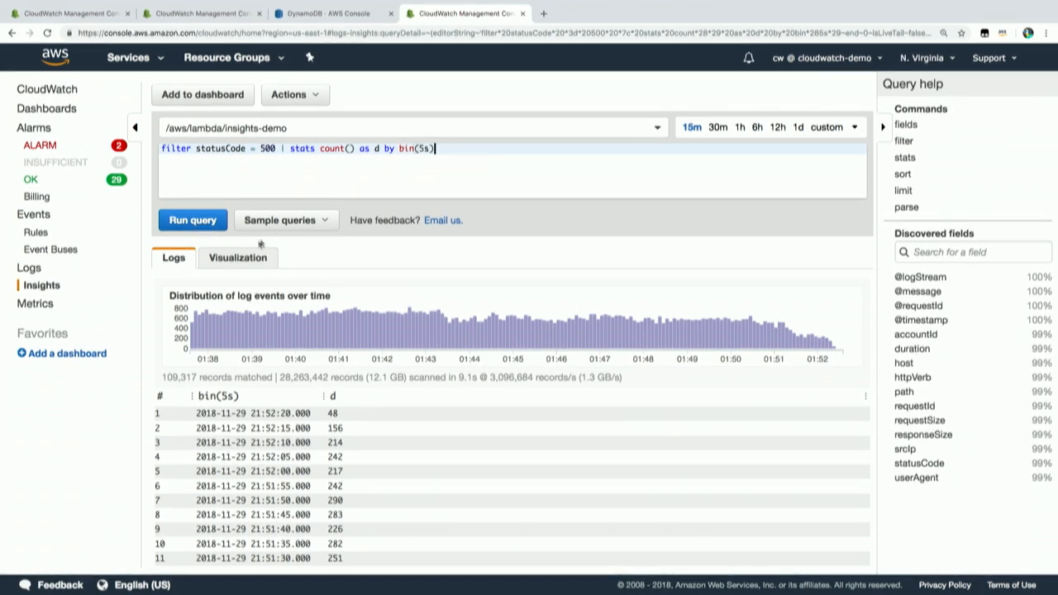
Add 'avg(duration) as d' to stats and chart count and average duration per bin as lines.
left_click(238, 258)
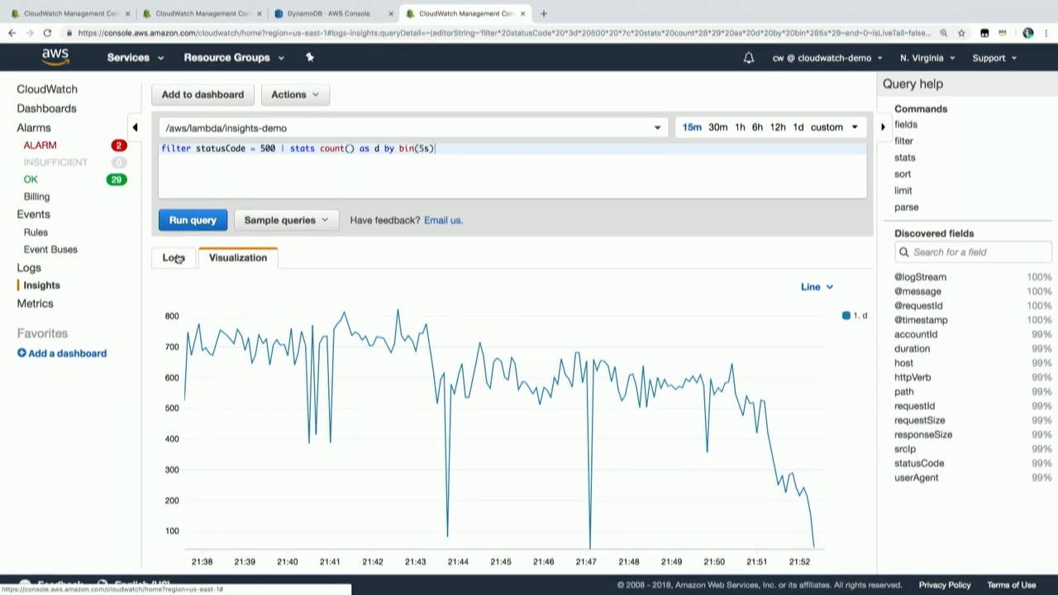
left_click(173, 258)
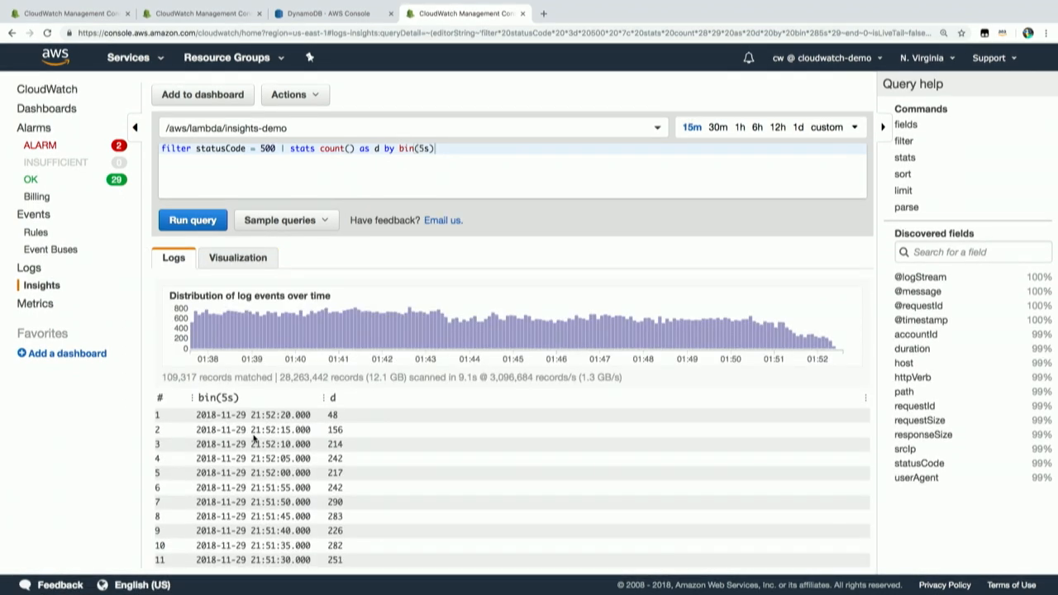
left_click(238, 258)
type(", avg(duration")
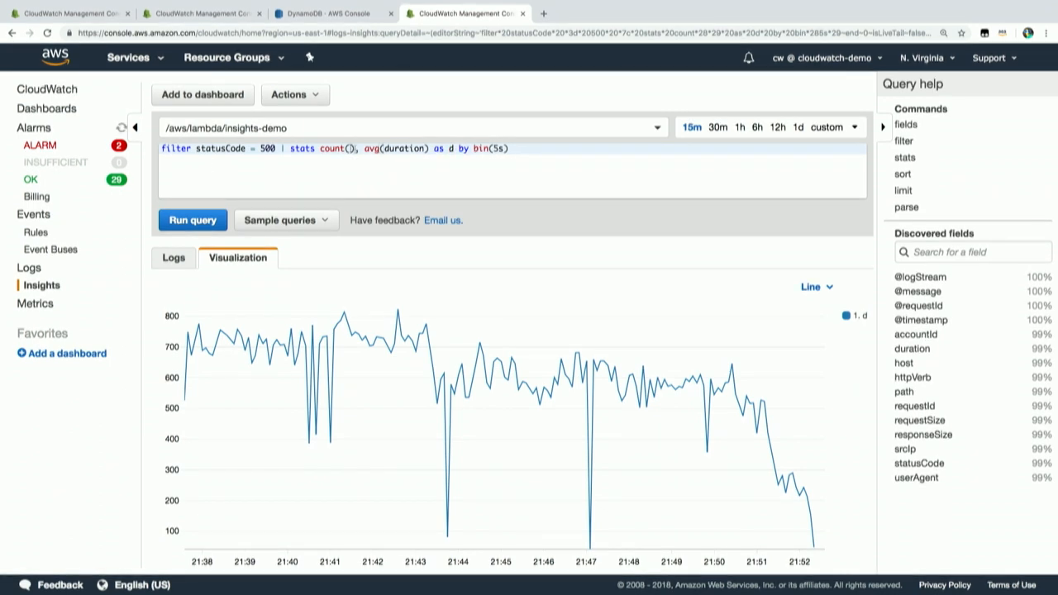
left_click(192, 220)
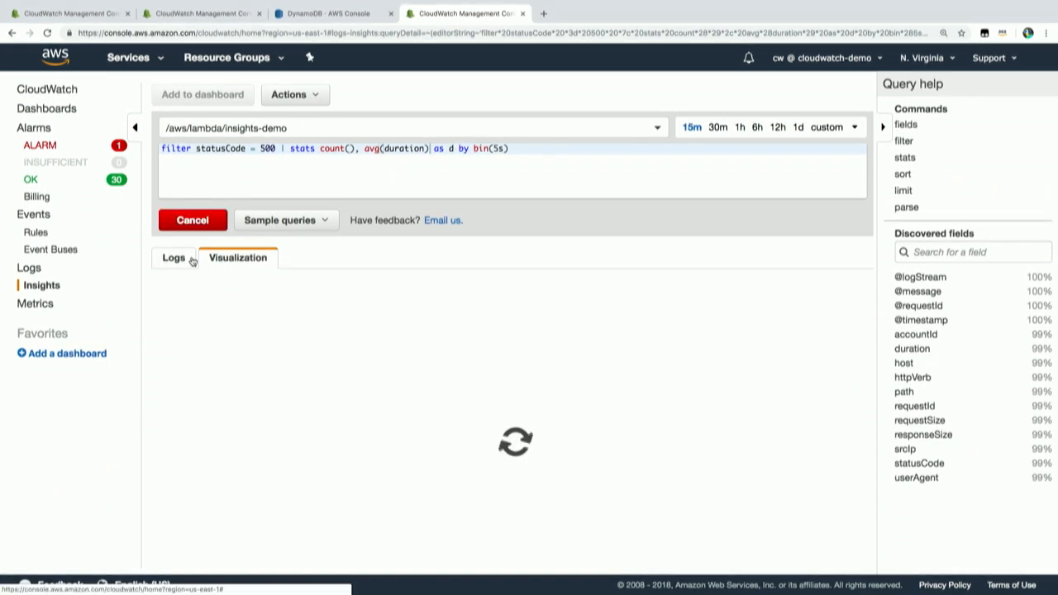
left_click(173, 258)
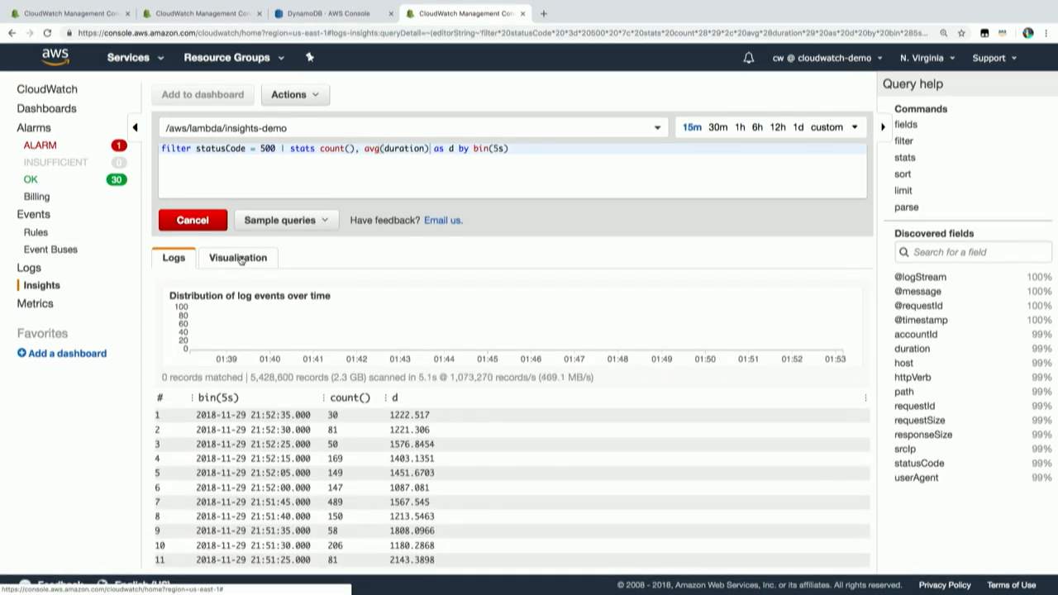
left_click(238, 258)
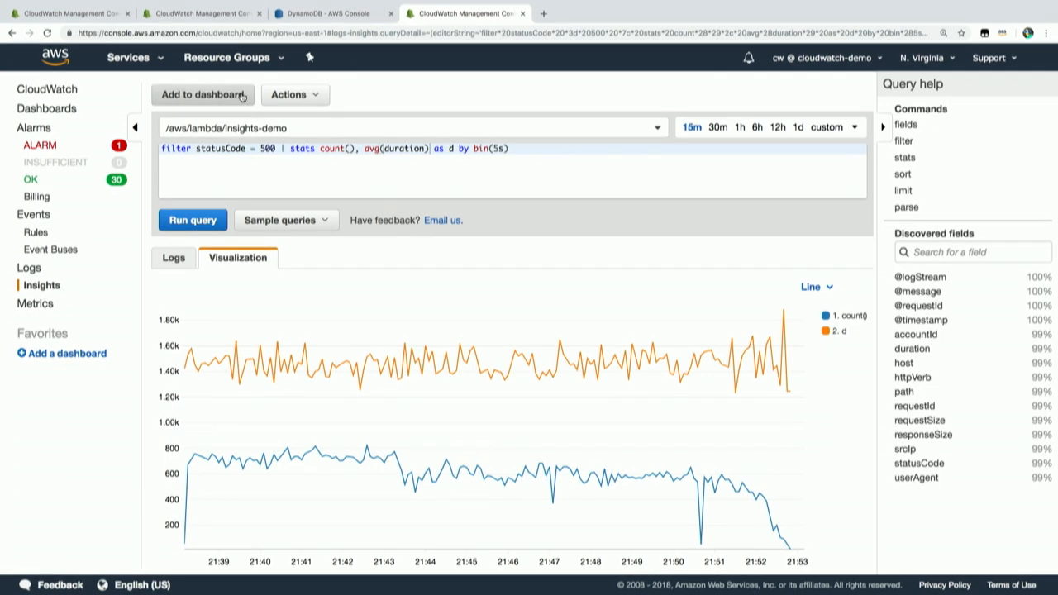
Send the binned 500-error results widget to the CloudWatch-Default dashboard and confirm.
left_click(174, 258)
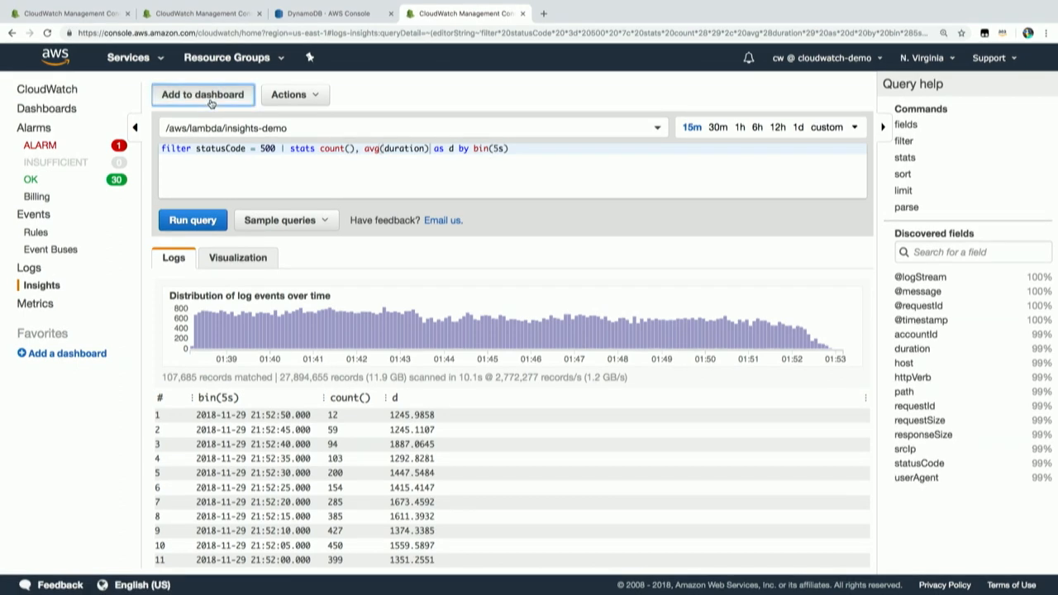
left_click(202, 94)
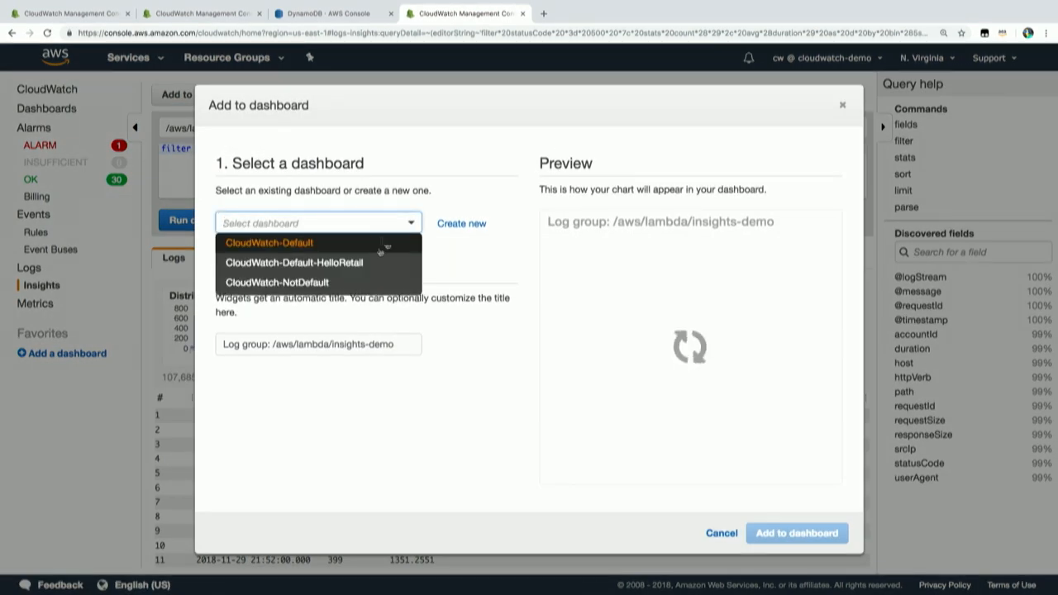
left_click(268, 242)
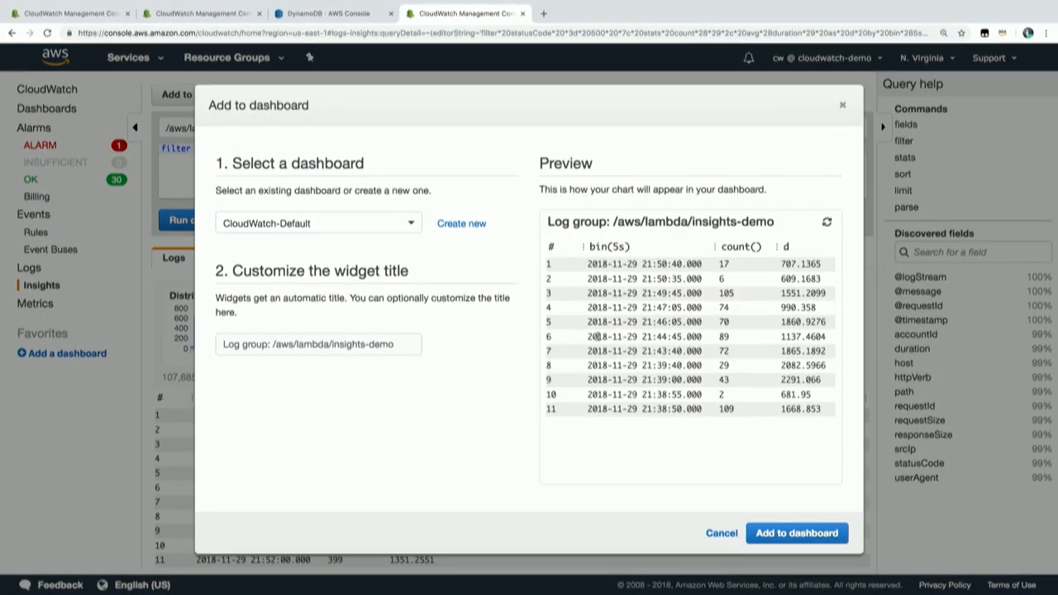
left_click(797, 533)
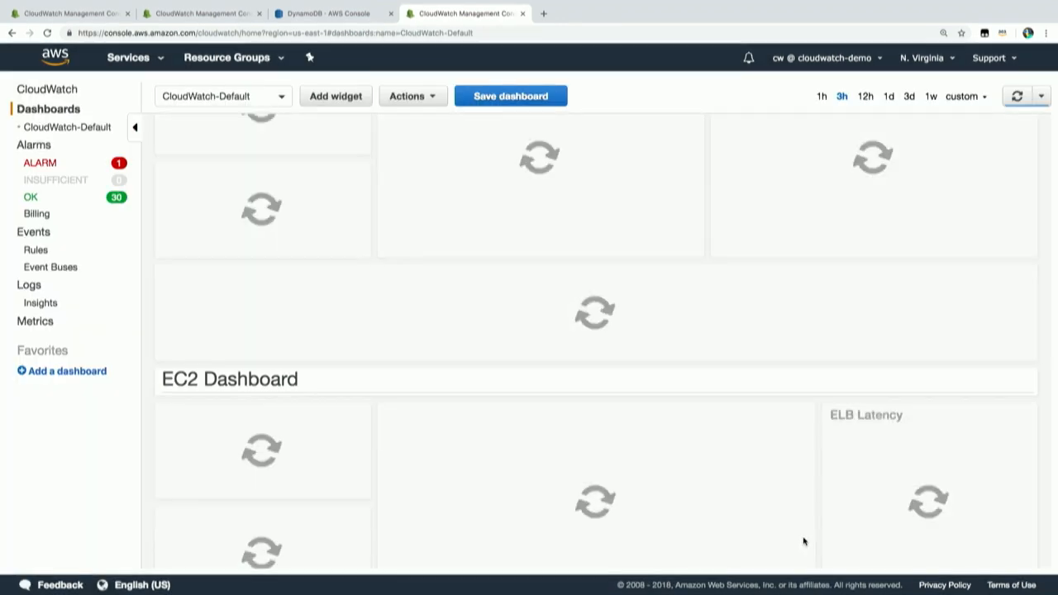